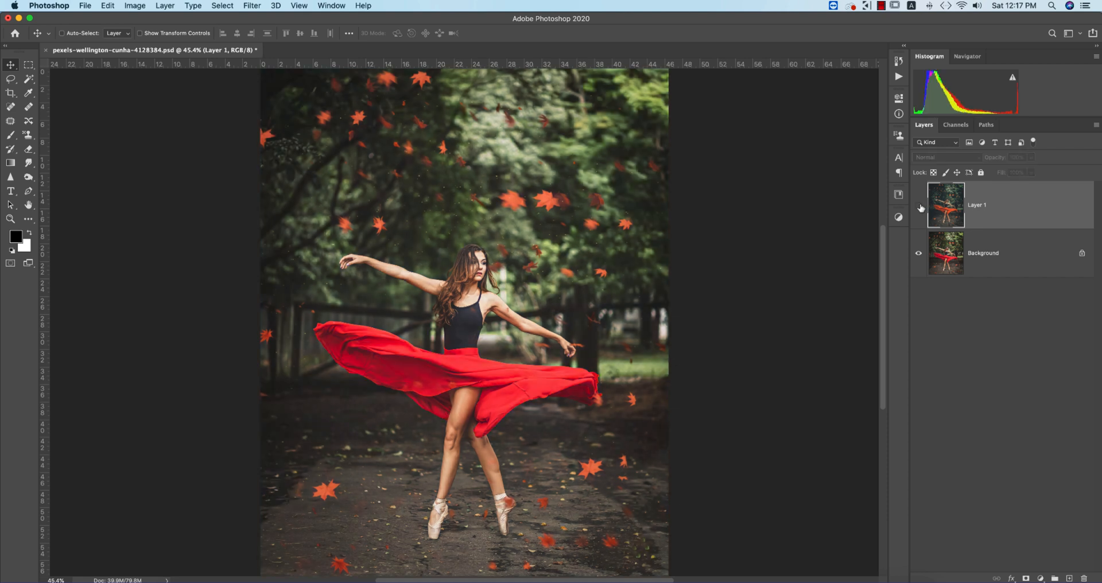
mouse_move(919, 208)
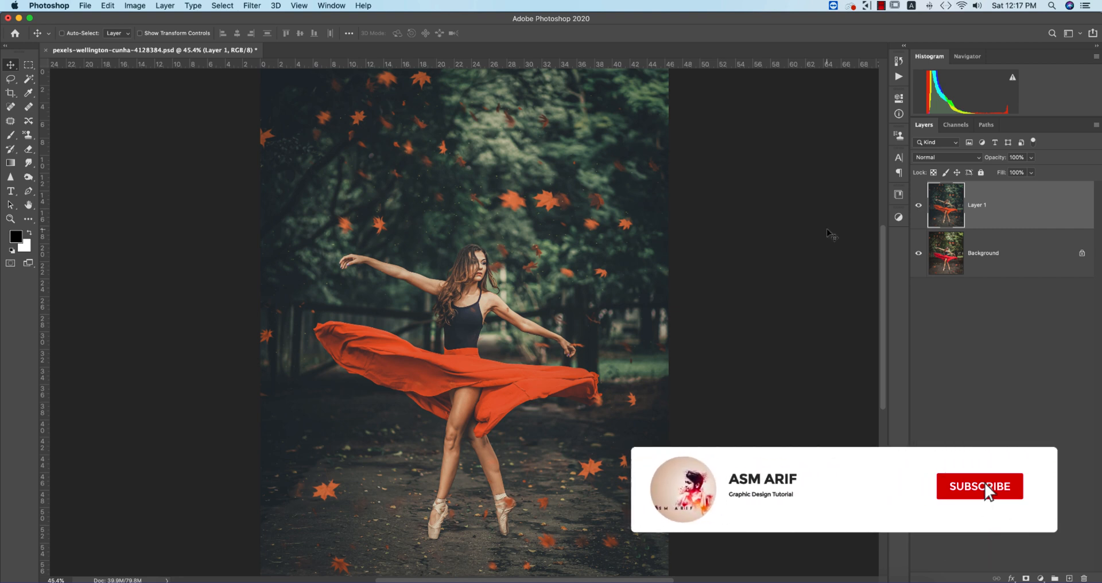
Step: Delete the colour-graded Layer 1, leaving only the original Background layer
left_click(980, 487)
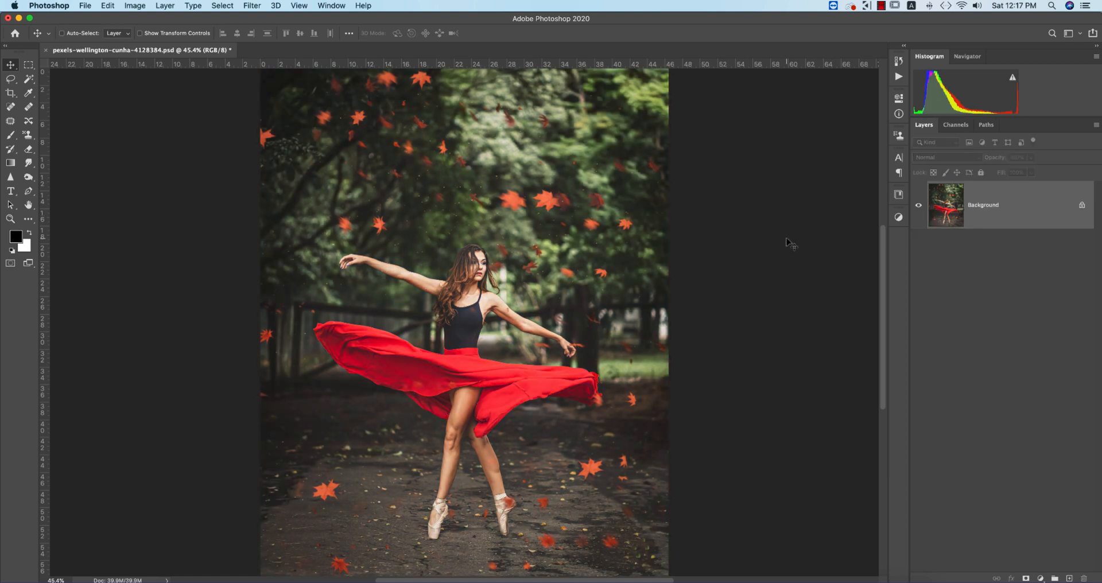
mouse_move(793, 241)
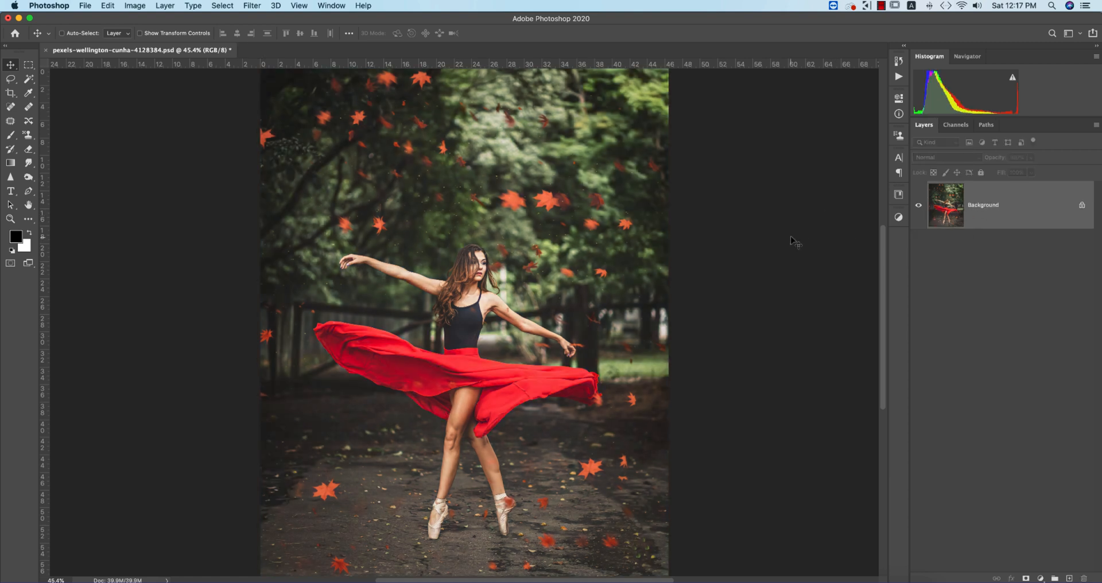
Step: Duplicate the Background into Layer 1 with Cmd+J and make it the active layer for editing
key("cmd+j")
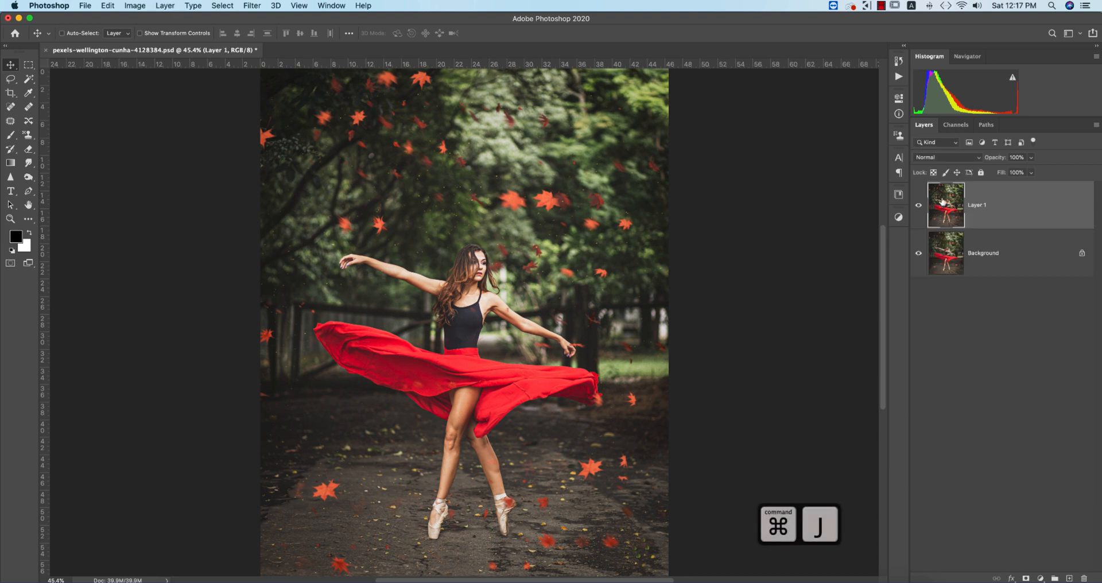
left_click(919, 205)
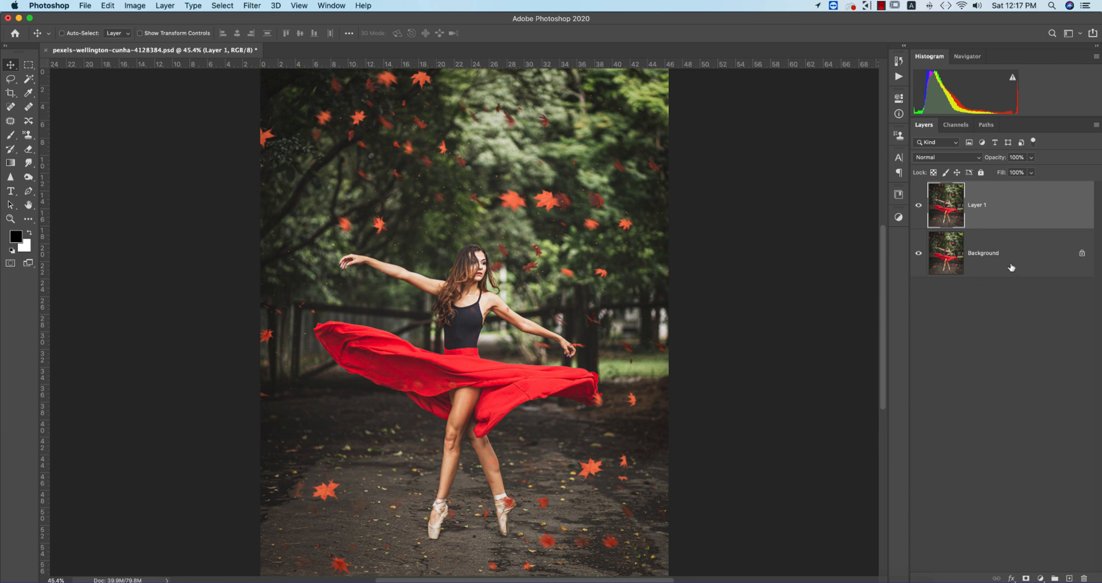
left_click(1006, 253)
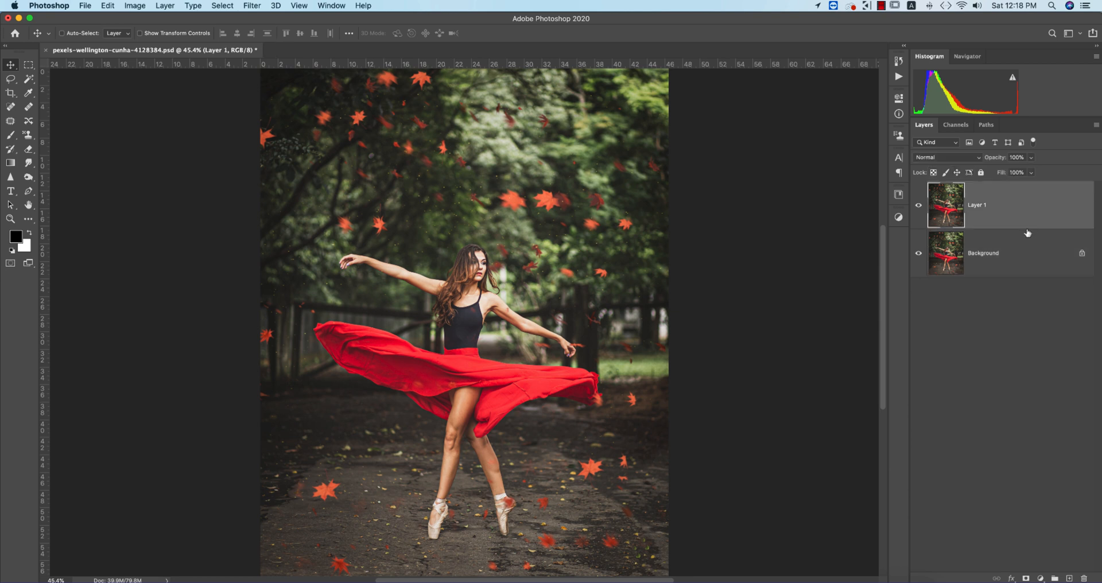
left_click(251, 4)
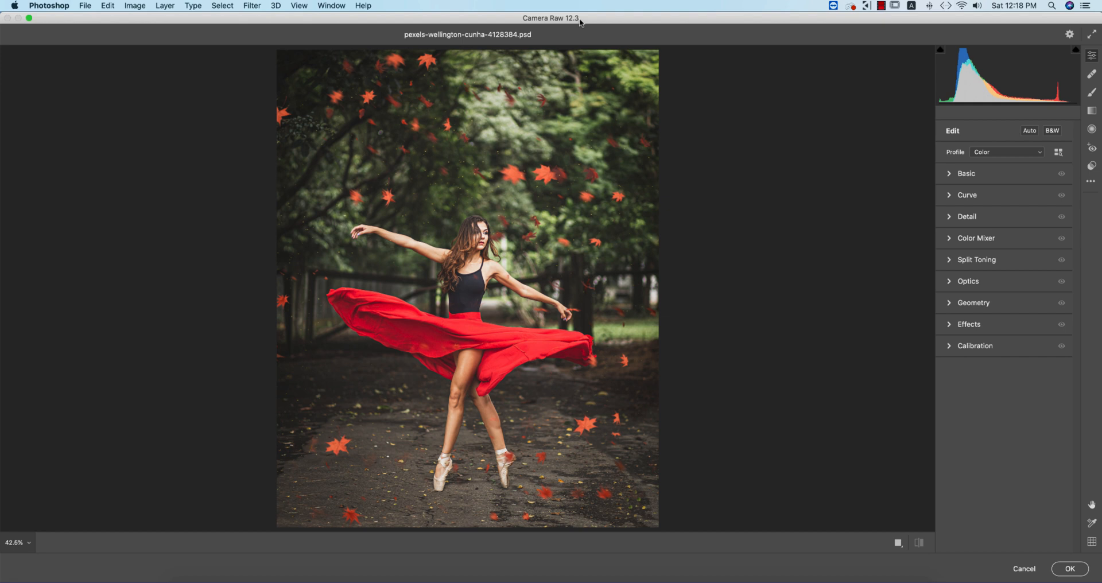
mouse_move(641, 113)
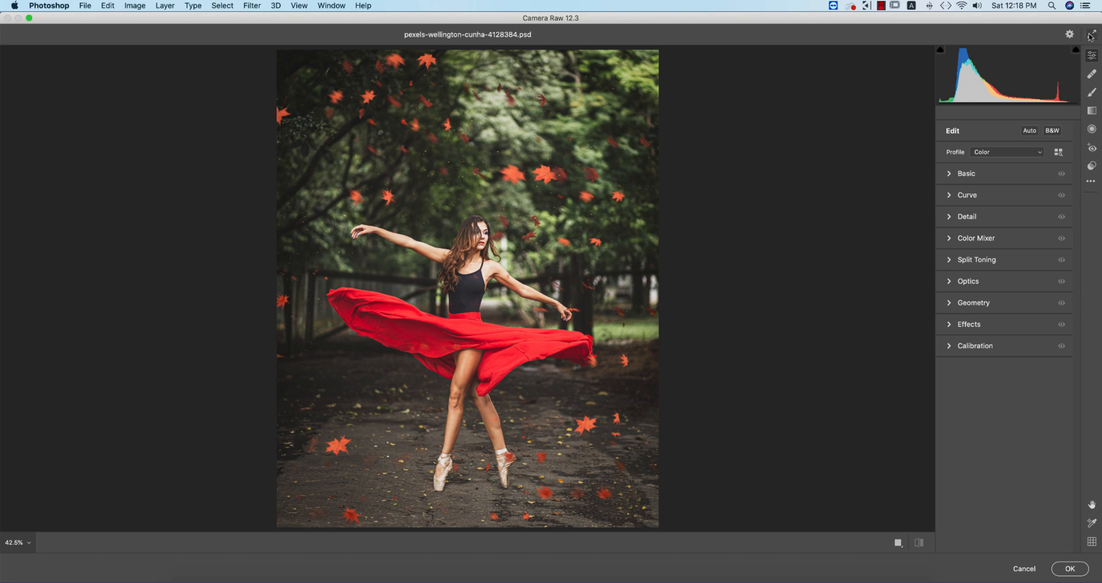
mouse_move(1080, 403)
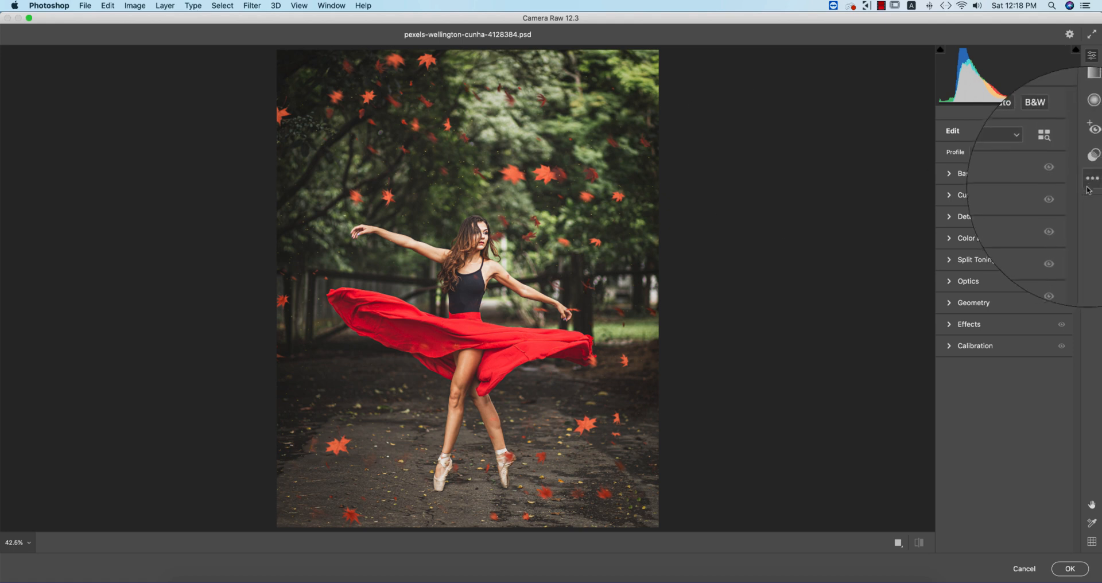
Step: Load the saved 'Fall color.xmp' settings file as the Camera Raw preset
left_click(1089, 178)
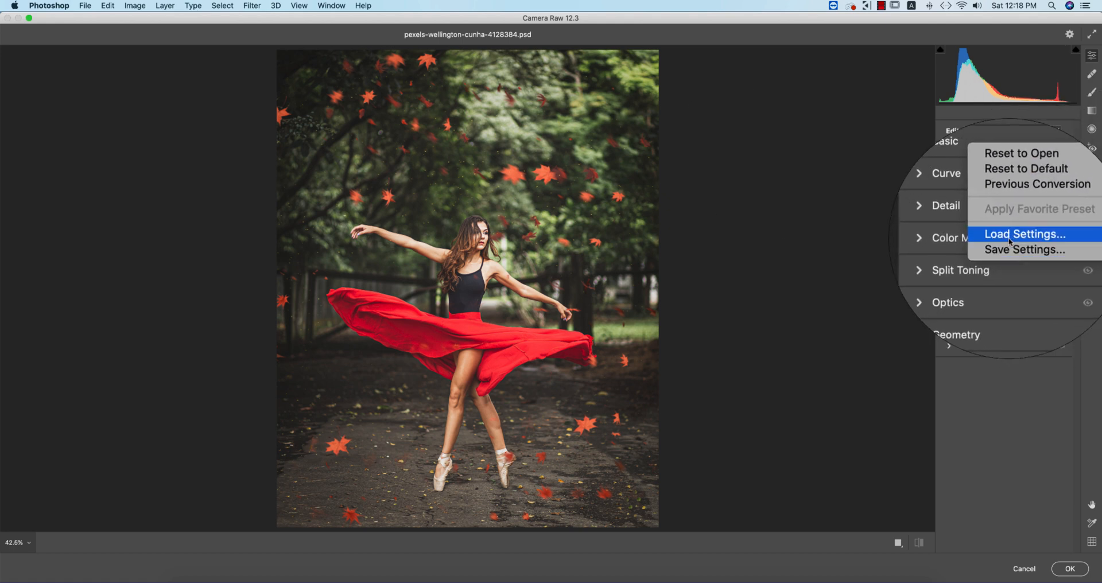
left_click(1022, 235)
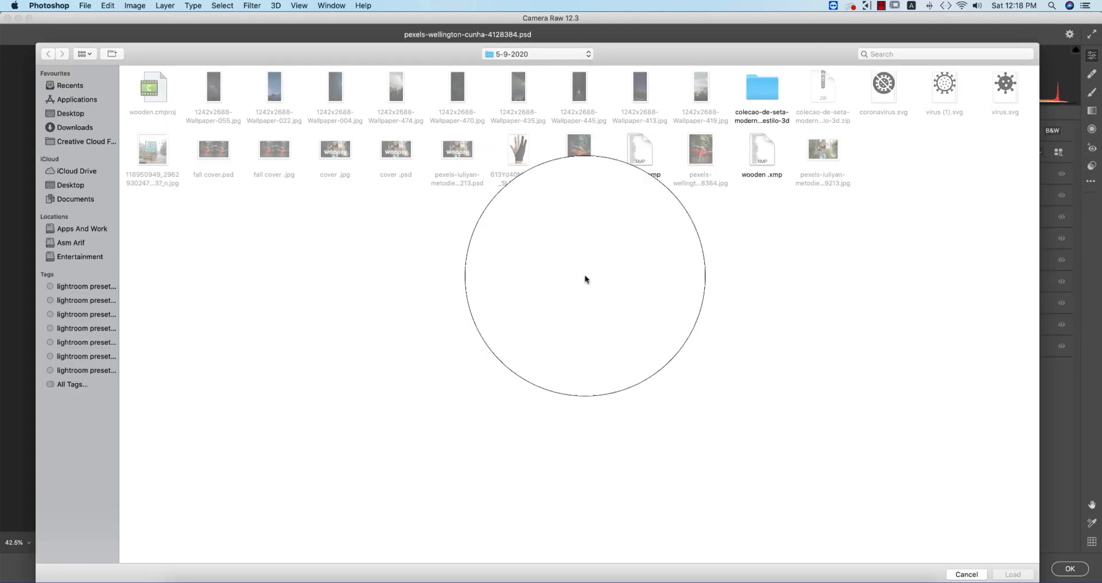
left_click(640, 152)
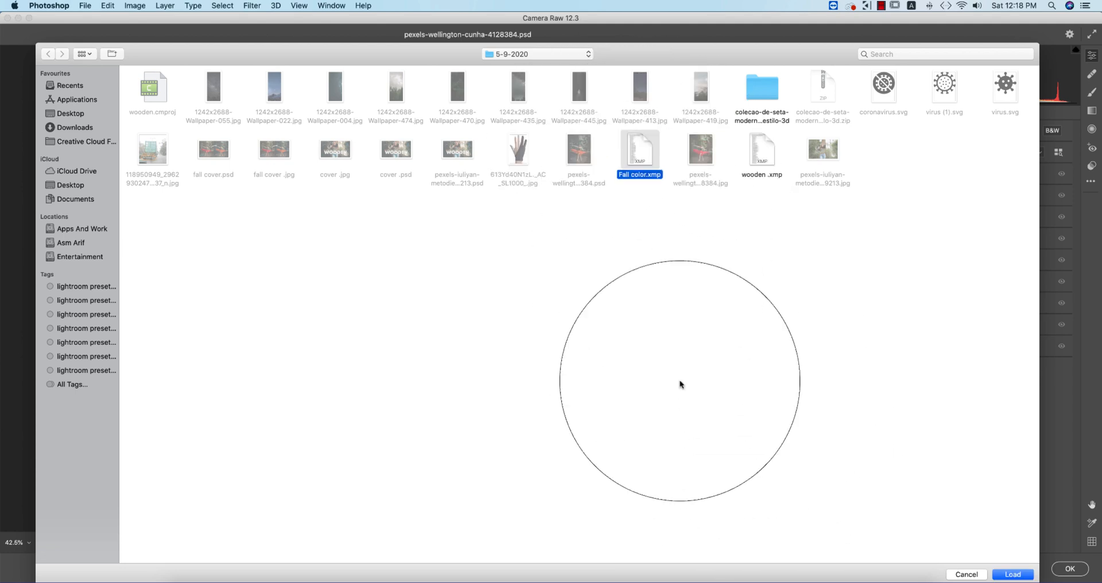
mouse_move(1013, 573)
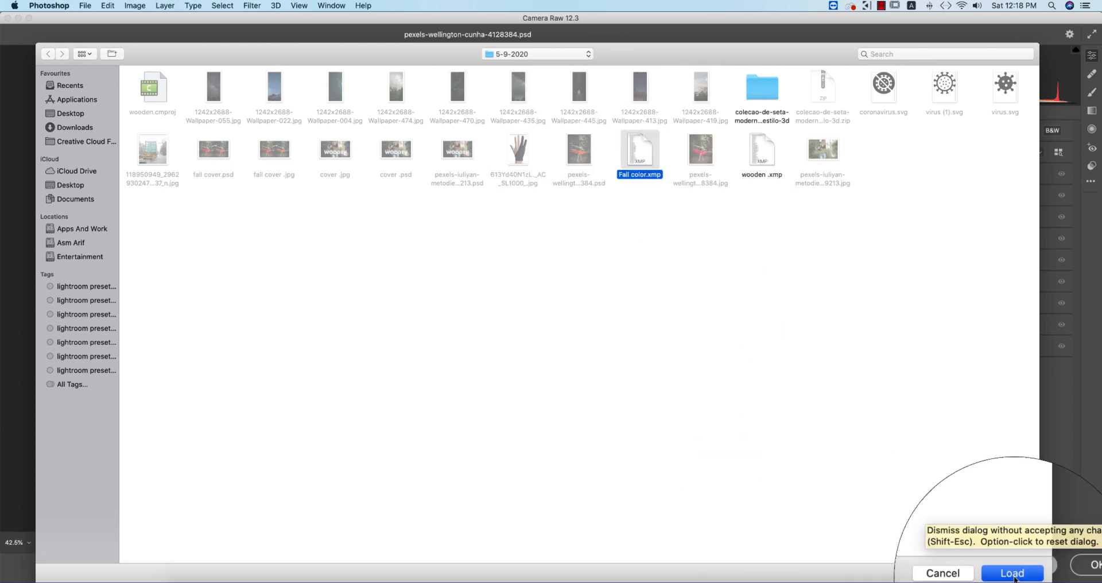
left_click(1013, 572)
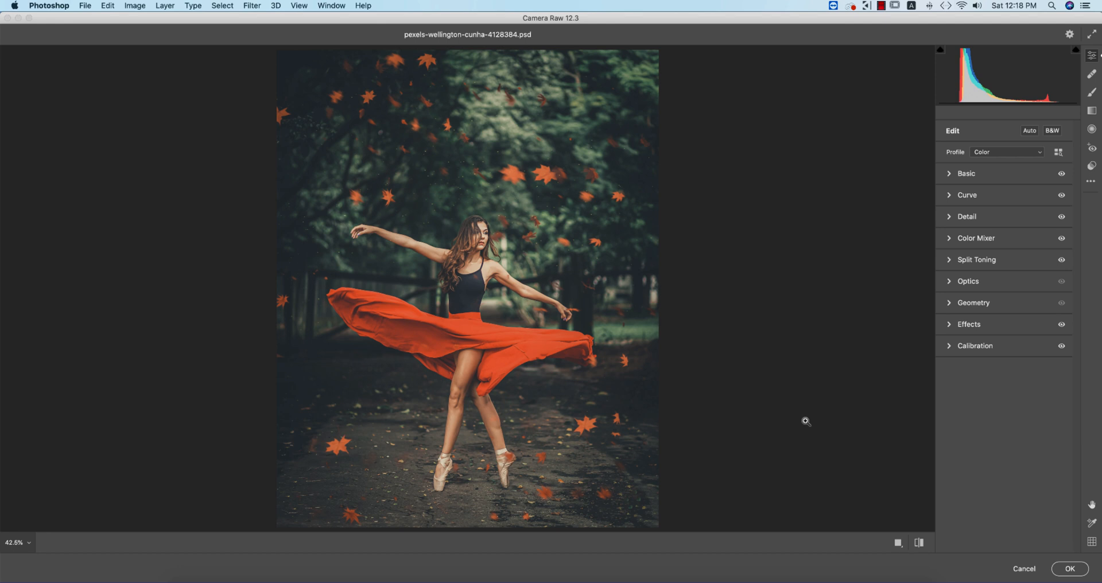
mouse_move(579, 265)
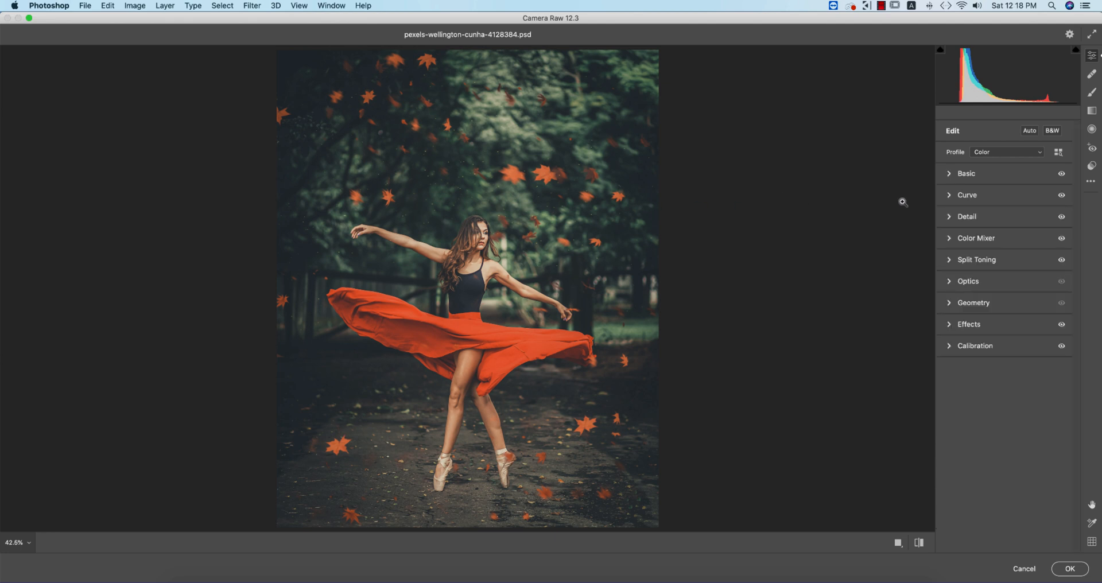
Step: In the Basic settings, raise Highlights from -100 to -74
left_click(965, 174)
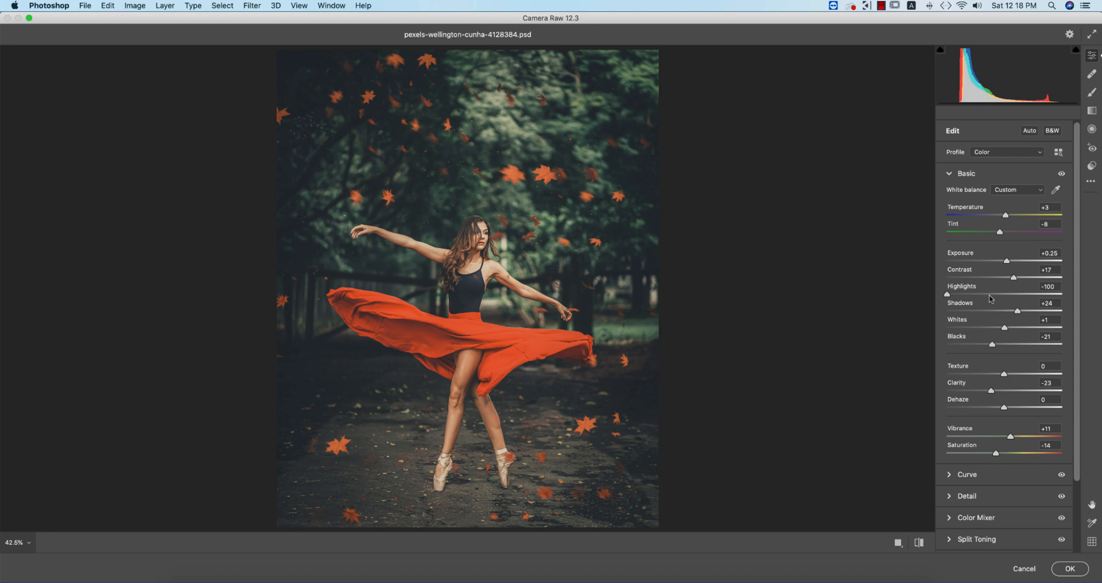
left_click(957, 174)
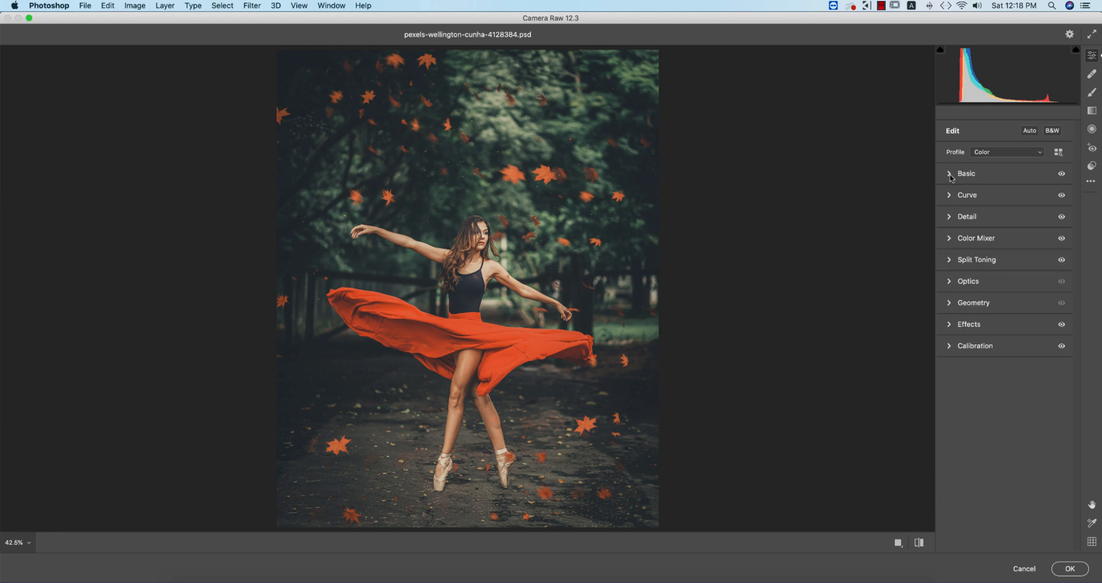
mouse_move(971, 371)
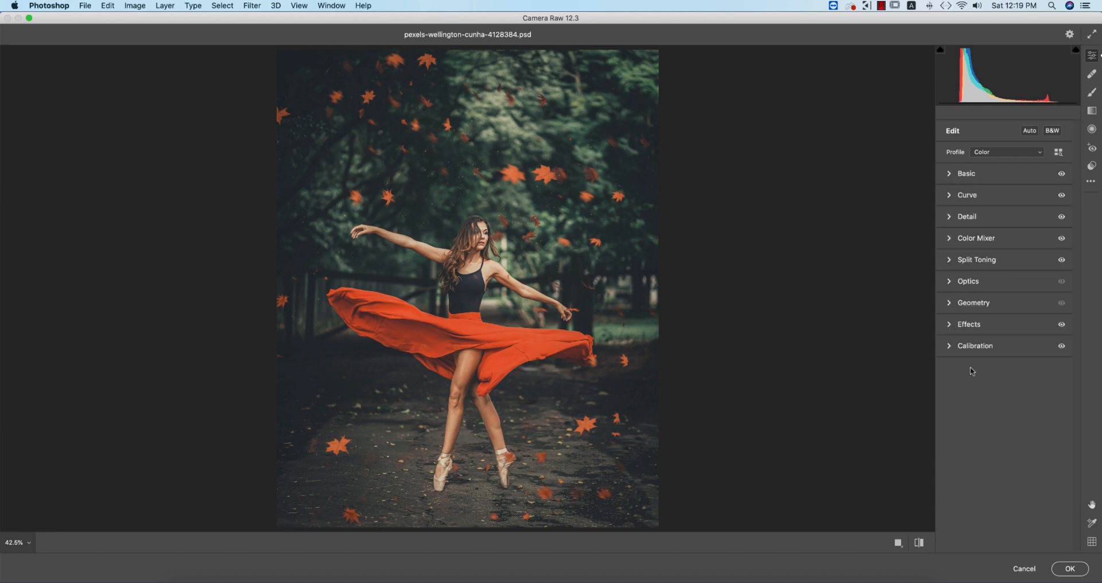
left_click(917, 545)
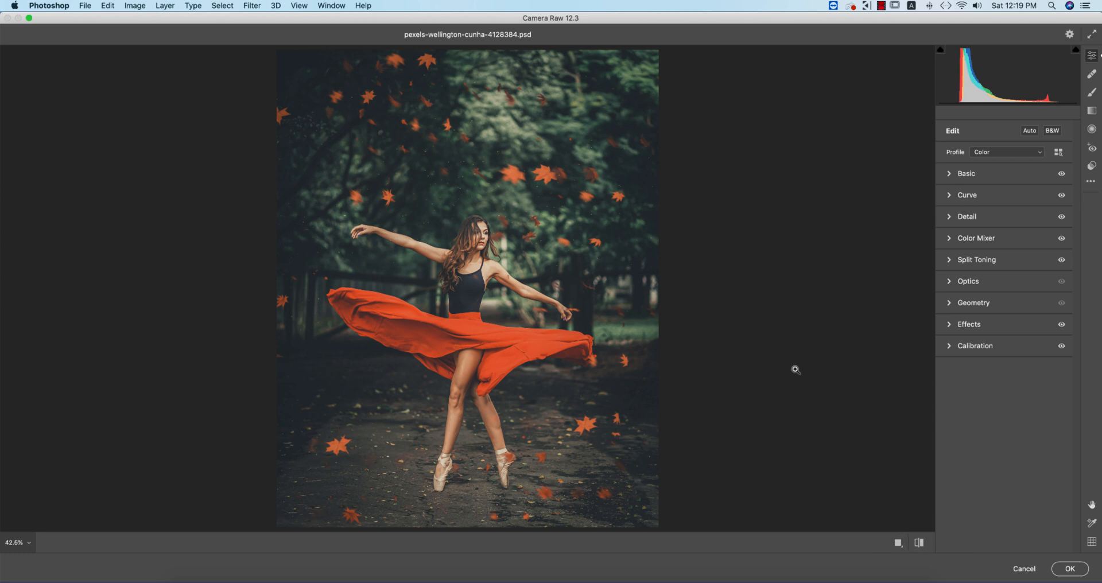
mouse_move(941, 185)
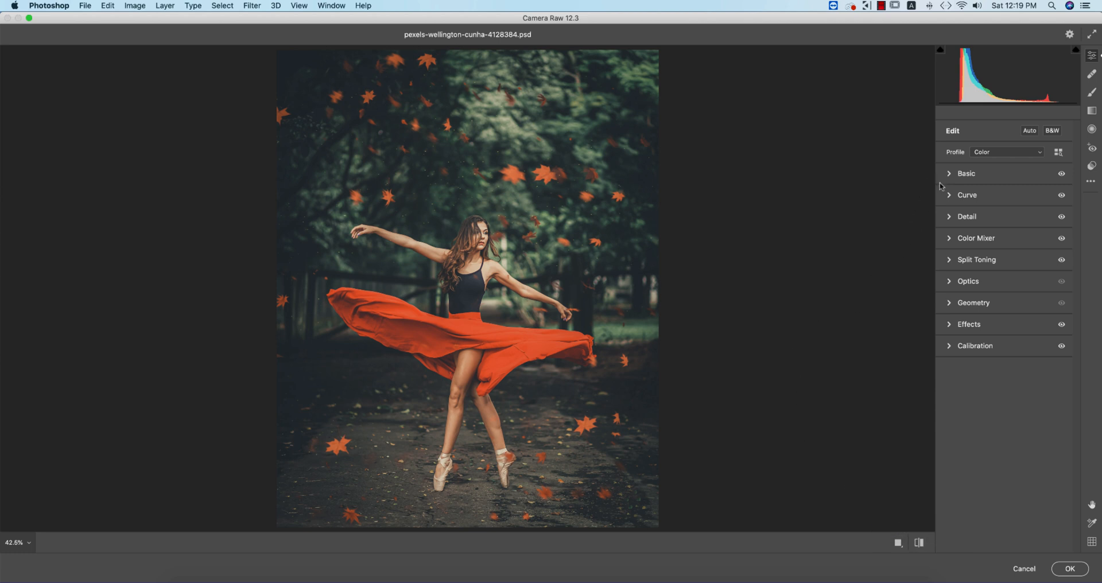
left_click(966, 174)
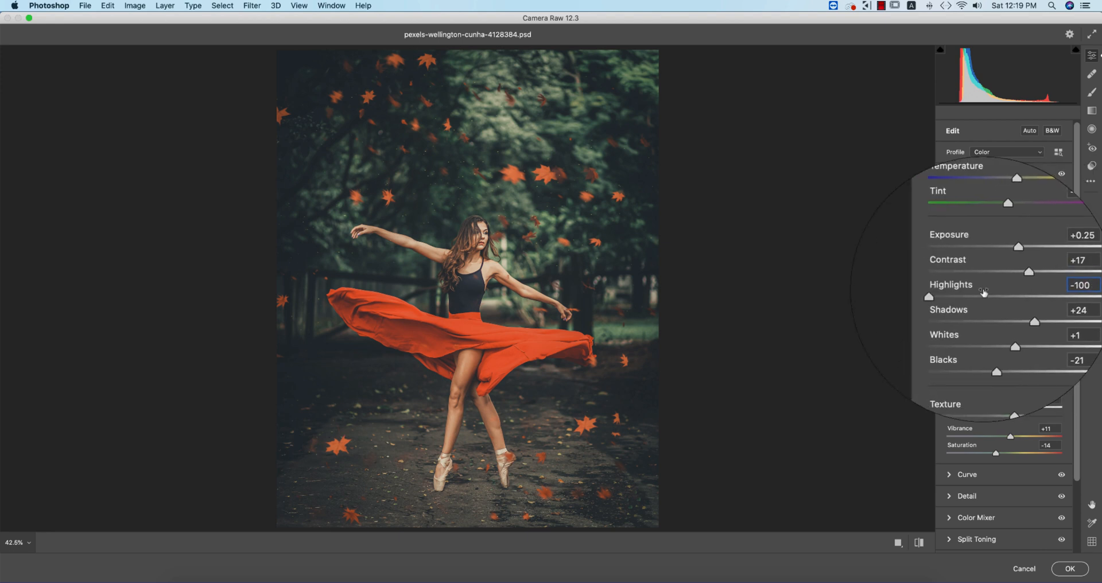
left_click_drag(929, 297, 967, 296)
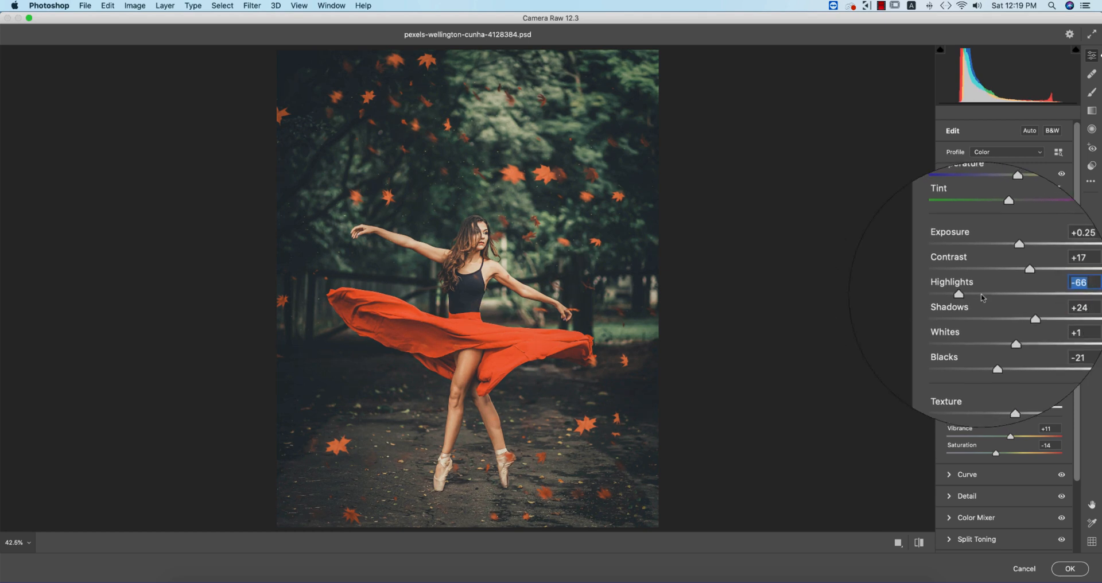
left_click_drag(960, 294, 958, 294)
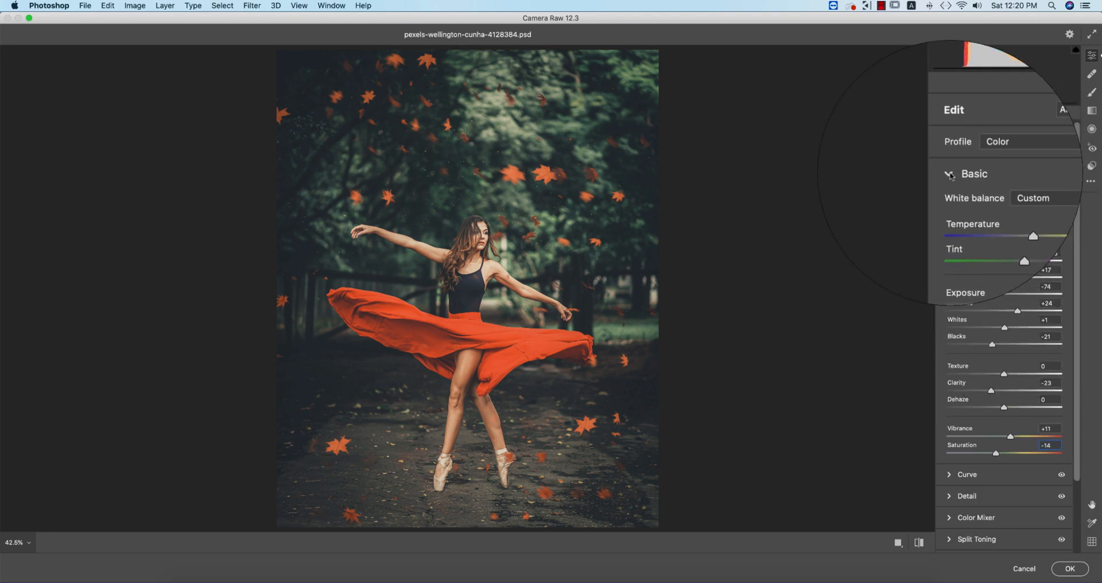
Step: Review the preset's tone curve, nudging its midtone points slightly
left_click(974, 173)
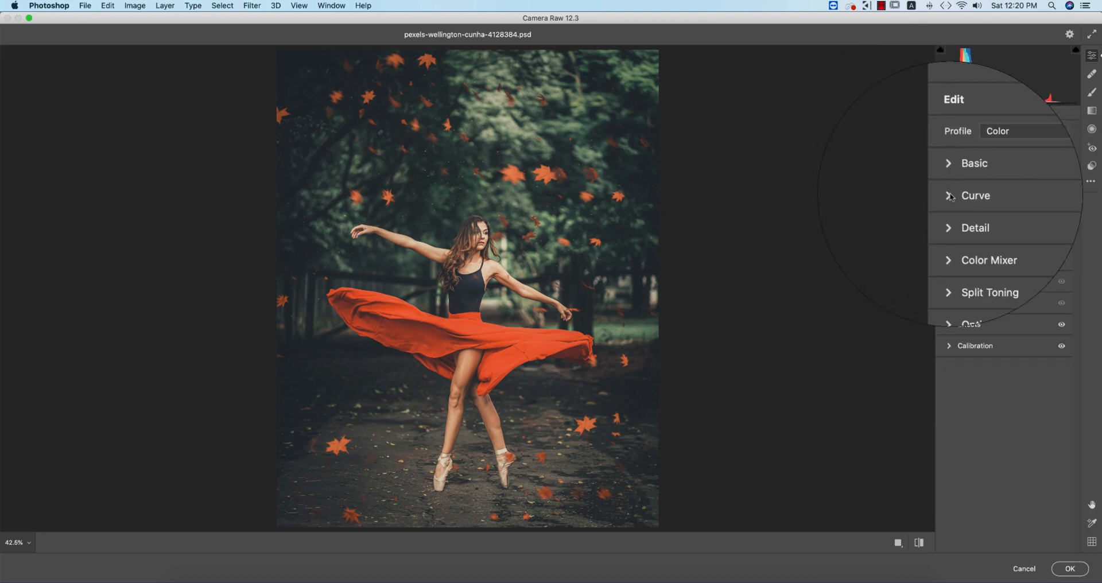
left_click(976, 196)
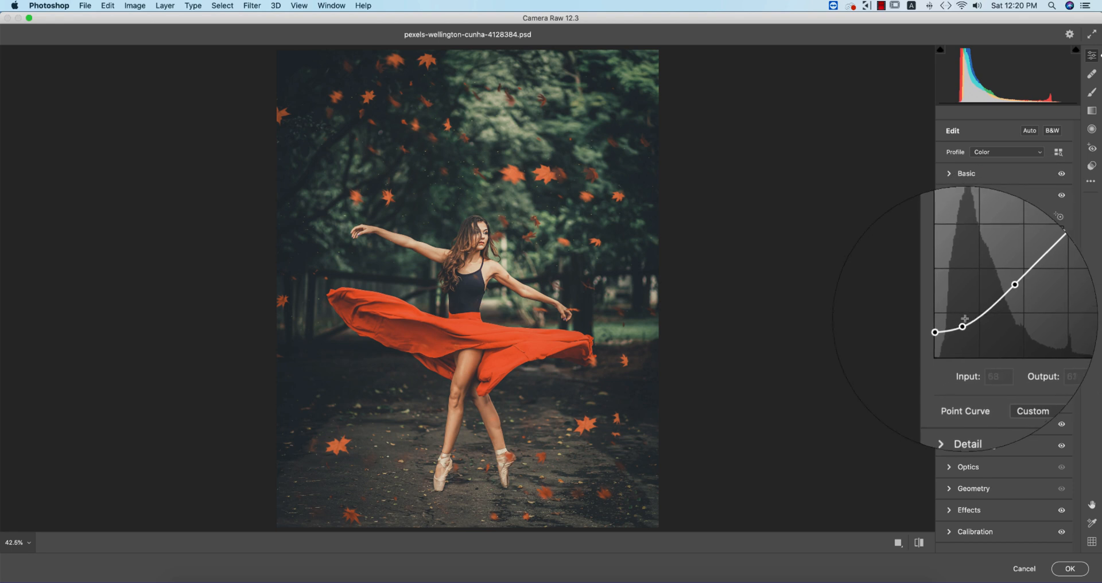
left_click_drag(966, 318, 969, 324)
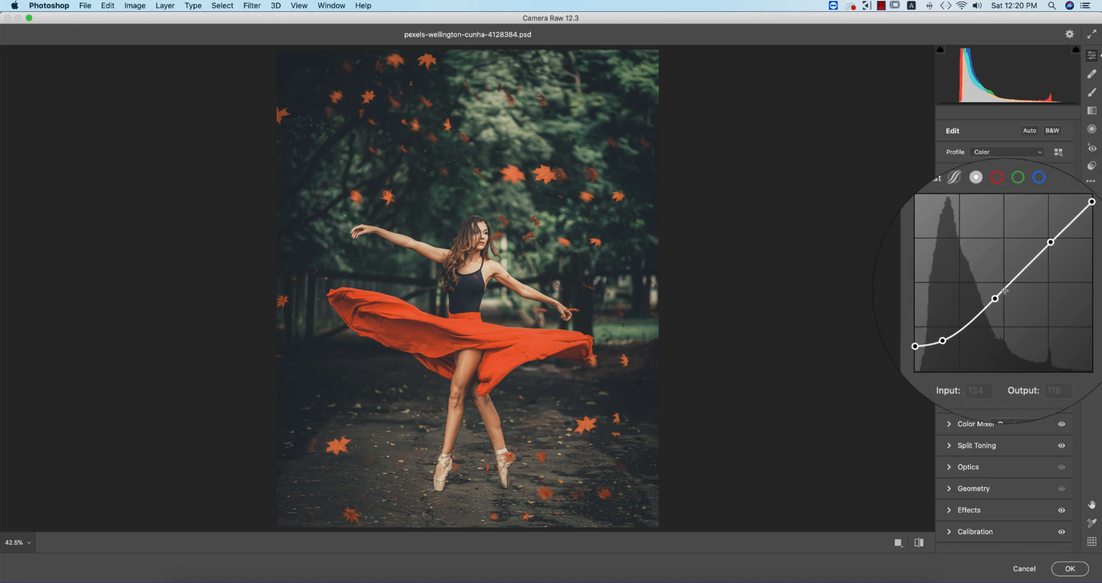
left_click_drag(995, 299, 998, 295)
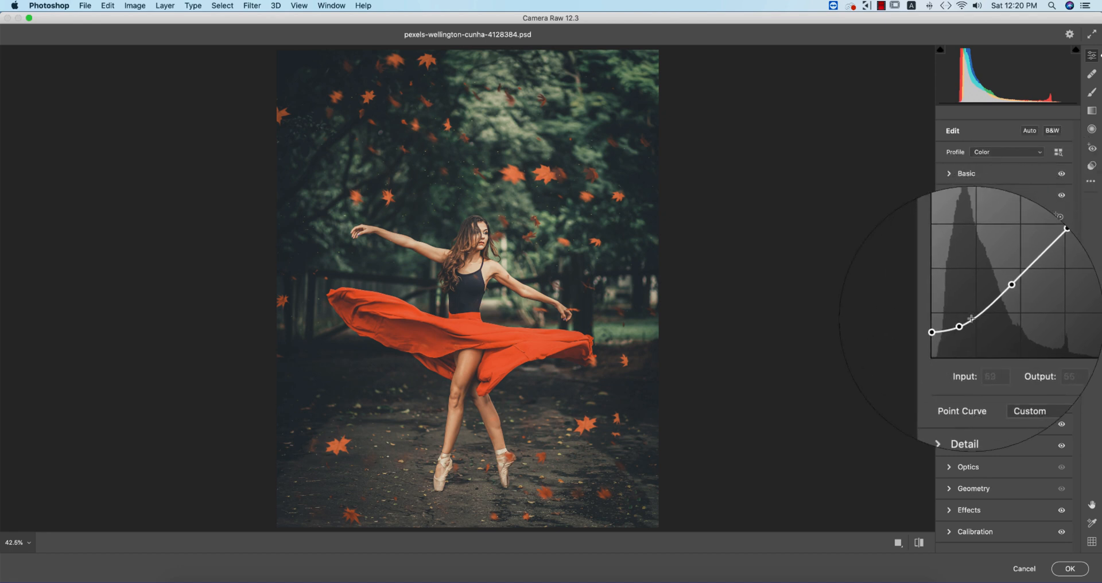
left_click_drag(960, 325, 963, 324)
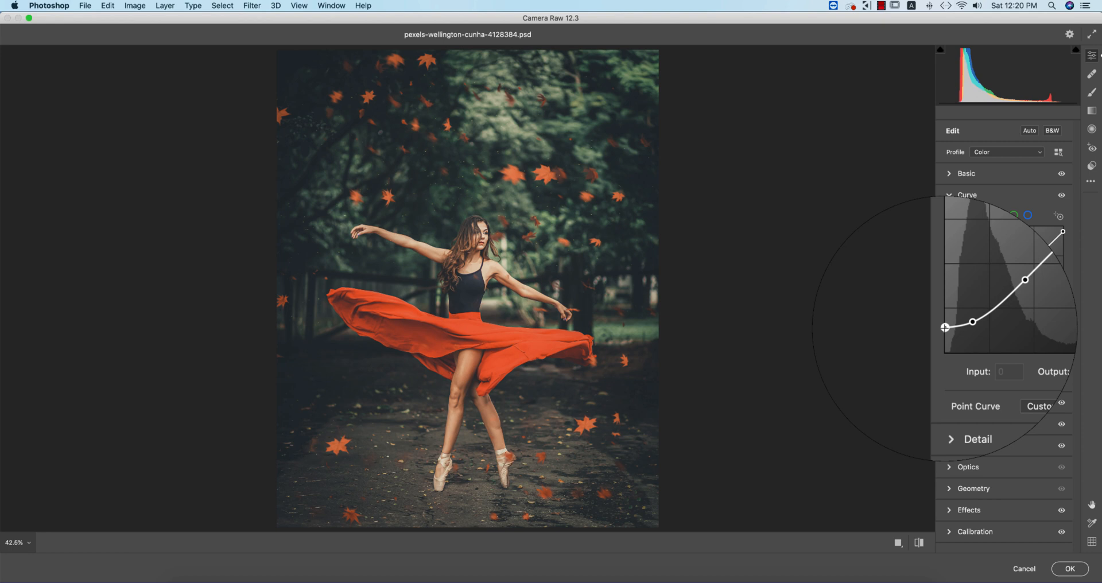
Step: Inspect the red and blue channel curves, then collapse the Curve section
left_click(1001, 215)
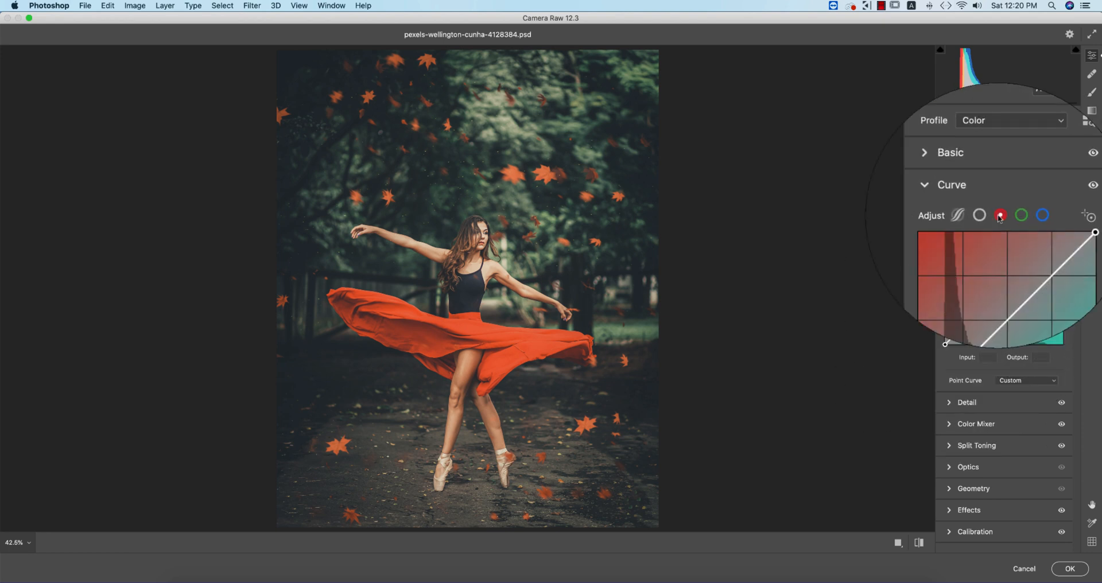
left_click(1008, 215)
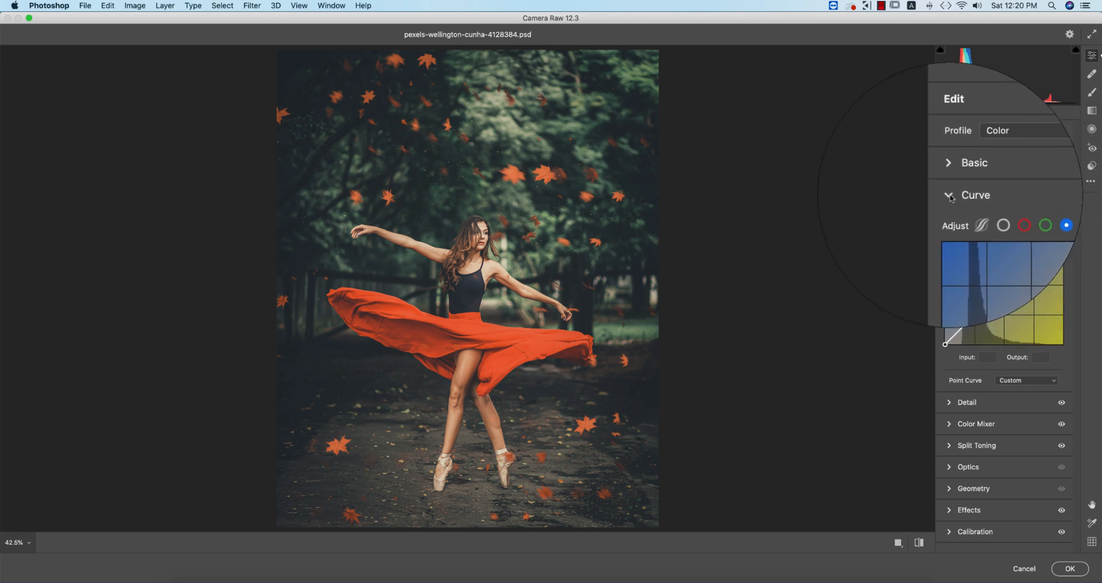
left_click(949, 195)
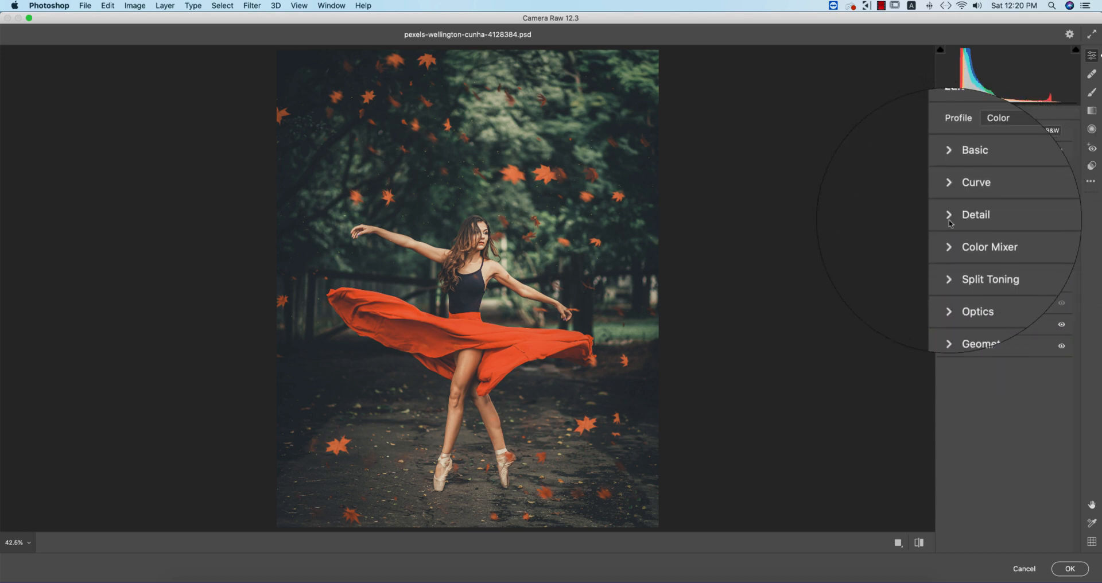
left_click(949, 215)
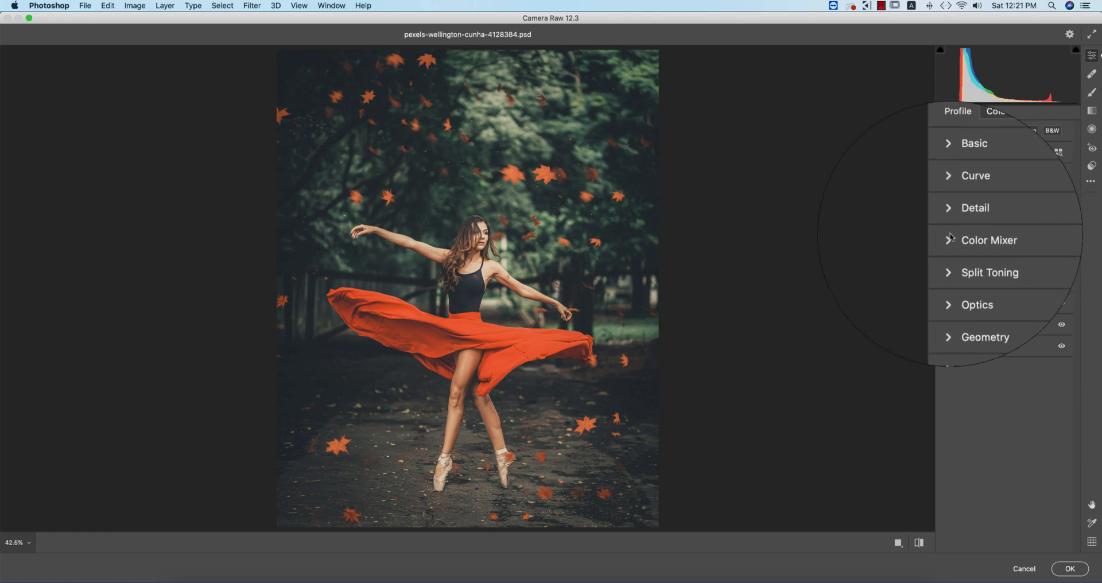
Step: Review the Color Mixer's per-colour hue, saturation and luminance values, then collapse it
left_click(990, 240)
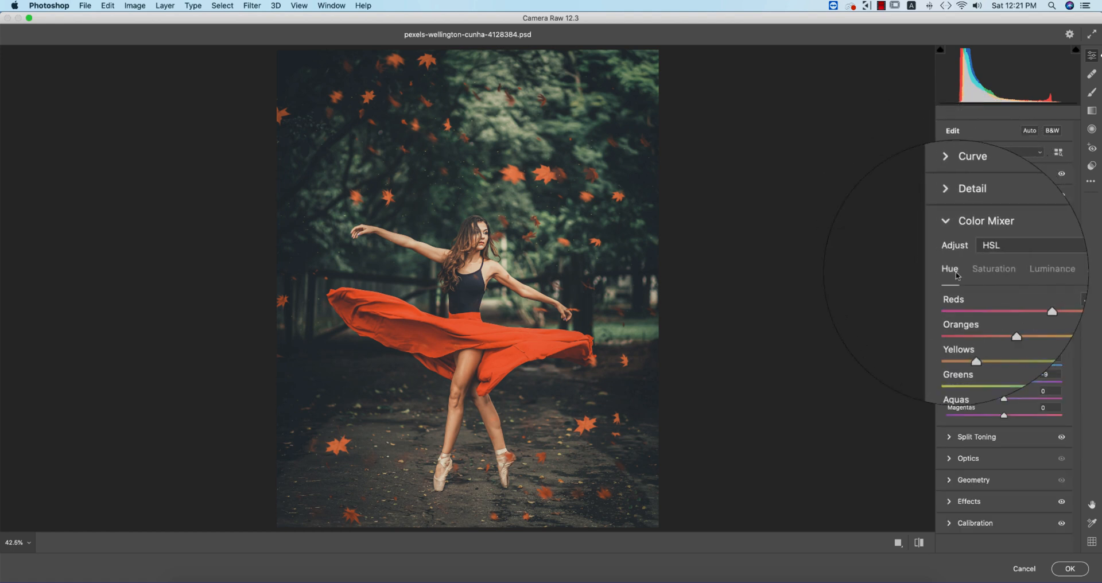
left_click(983, 270)
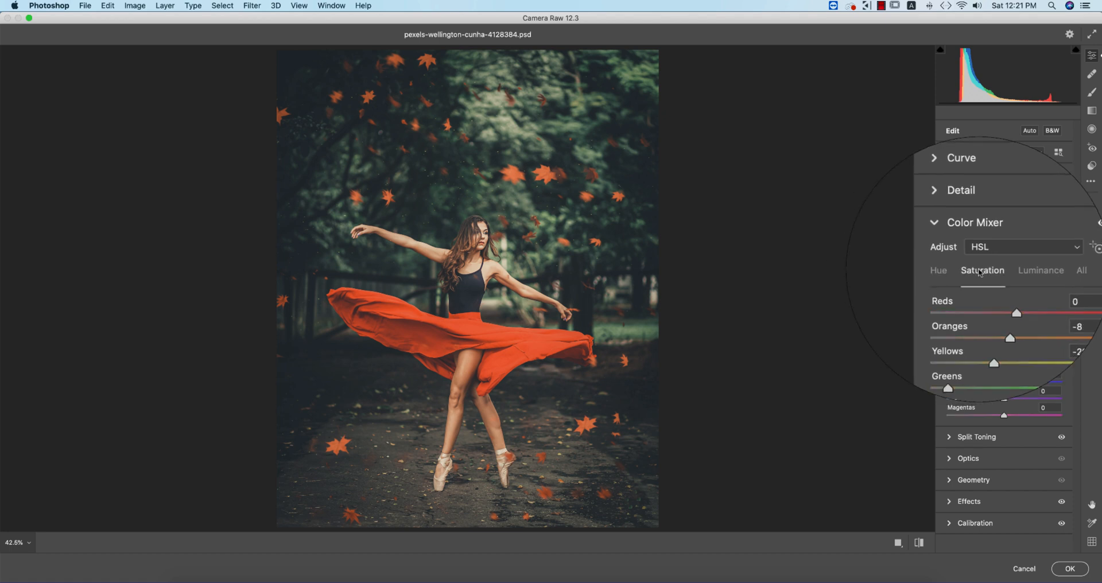
left_click(1023, 270)
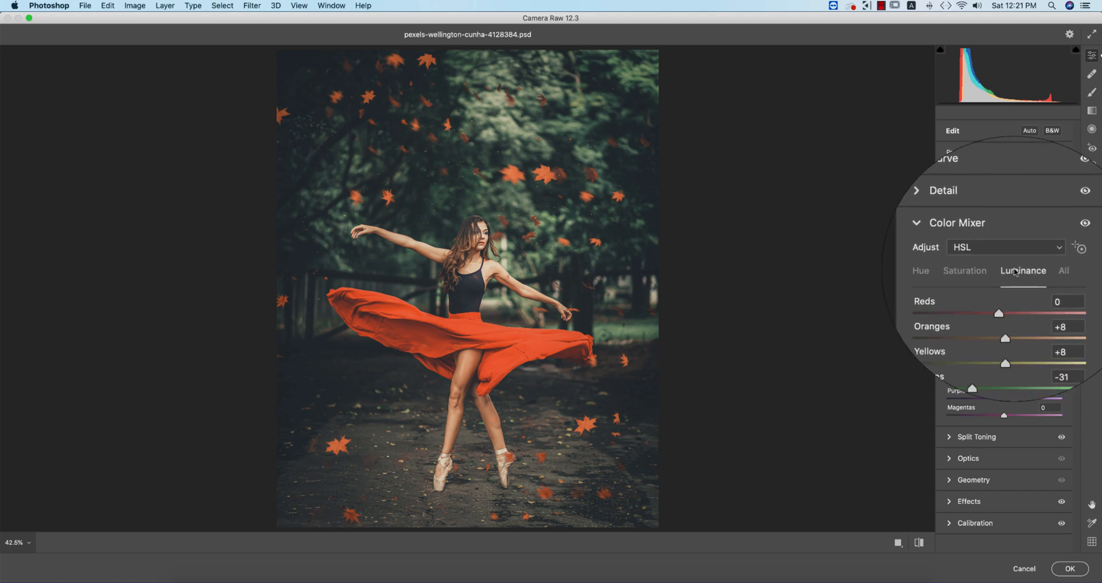
left_click(946, 267)
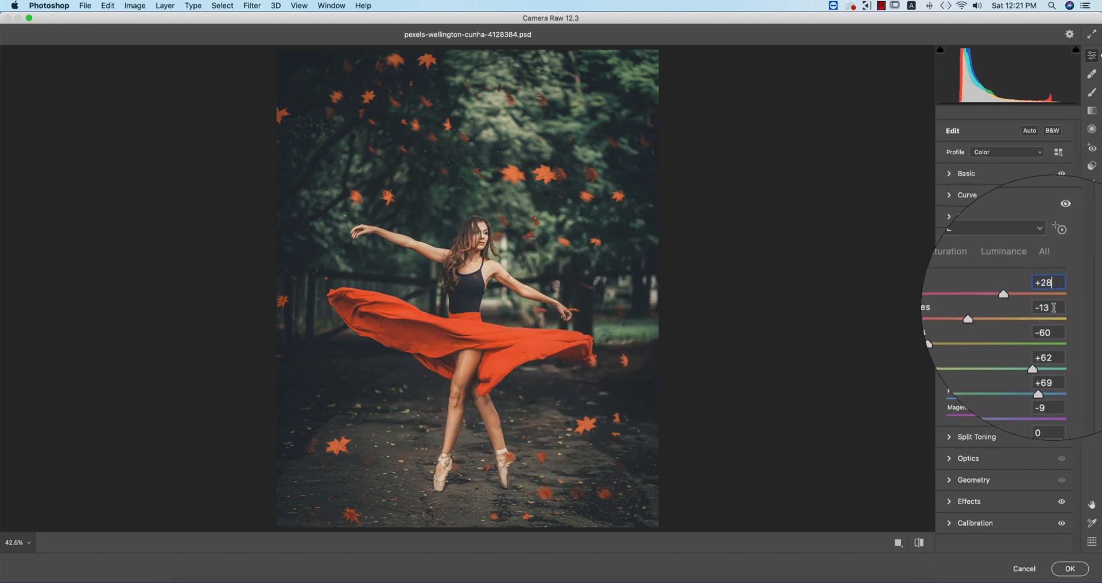
left_click(1048, 306)
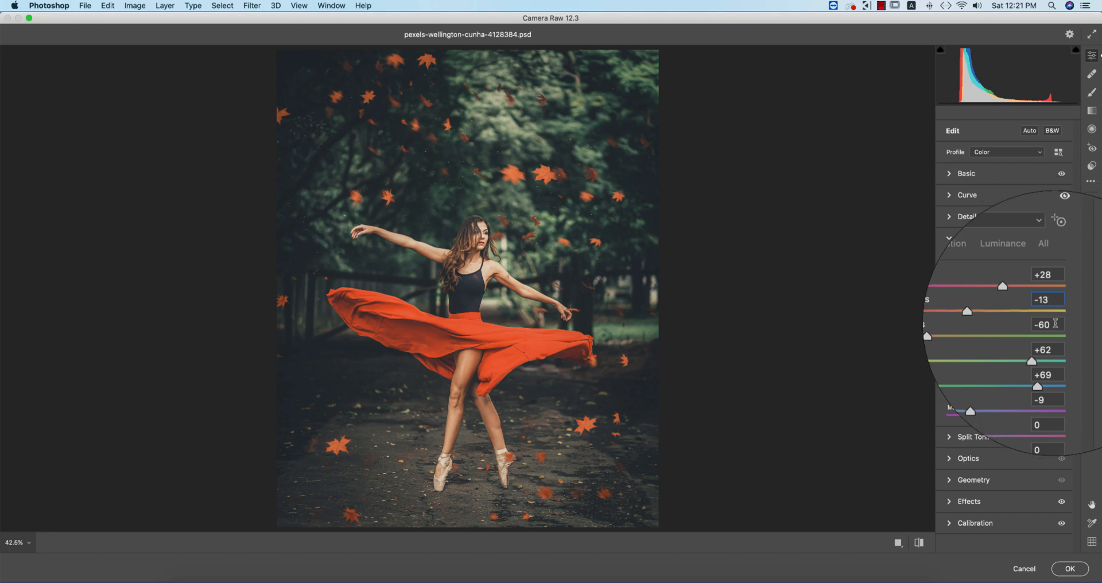
left_click(1047, 324)
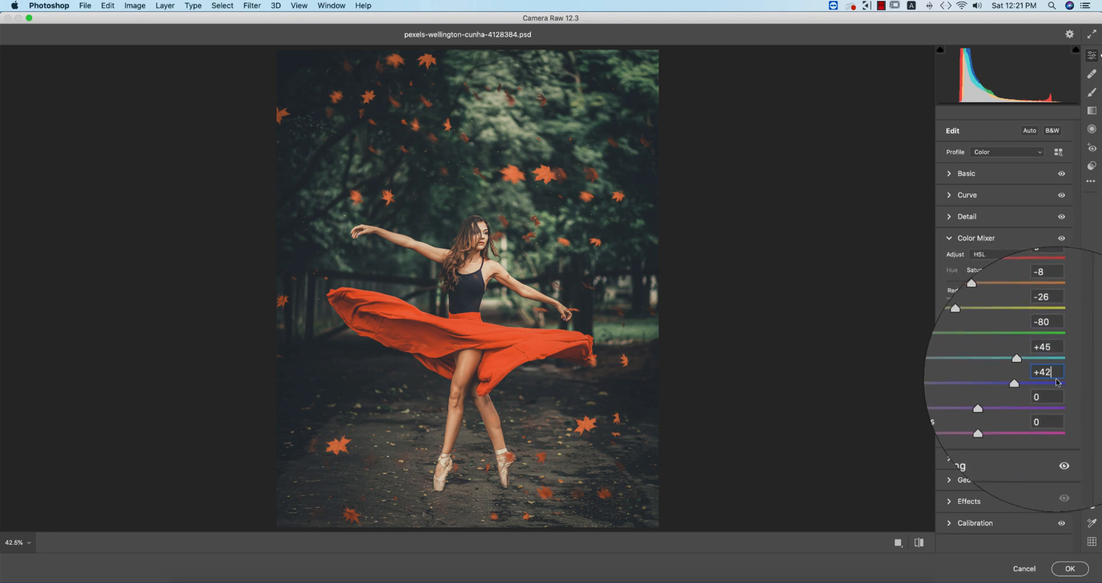
left_click(1024, 269)
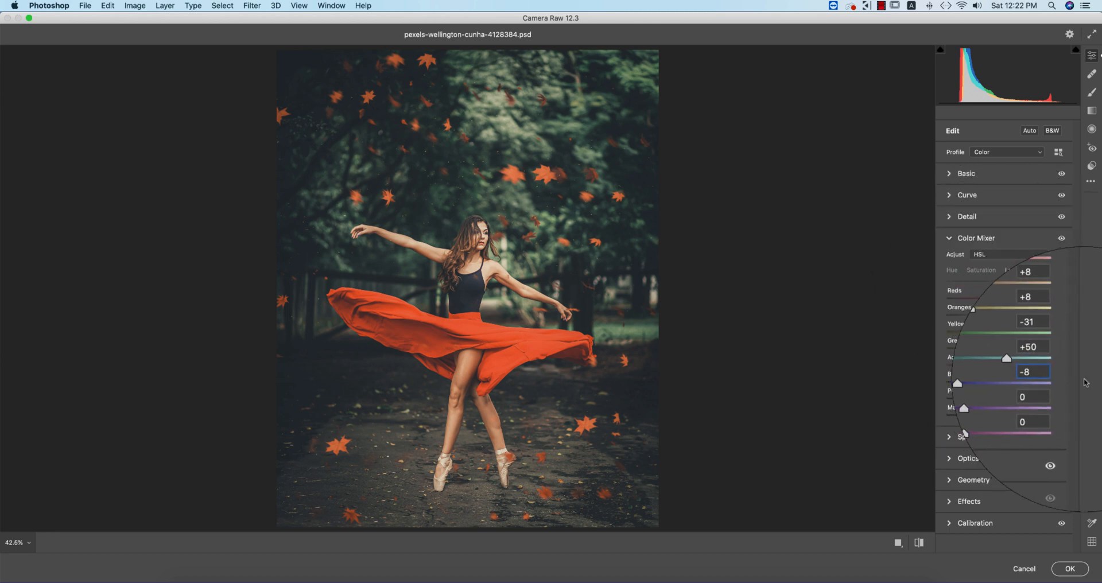
left_click(948, 237)
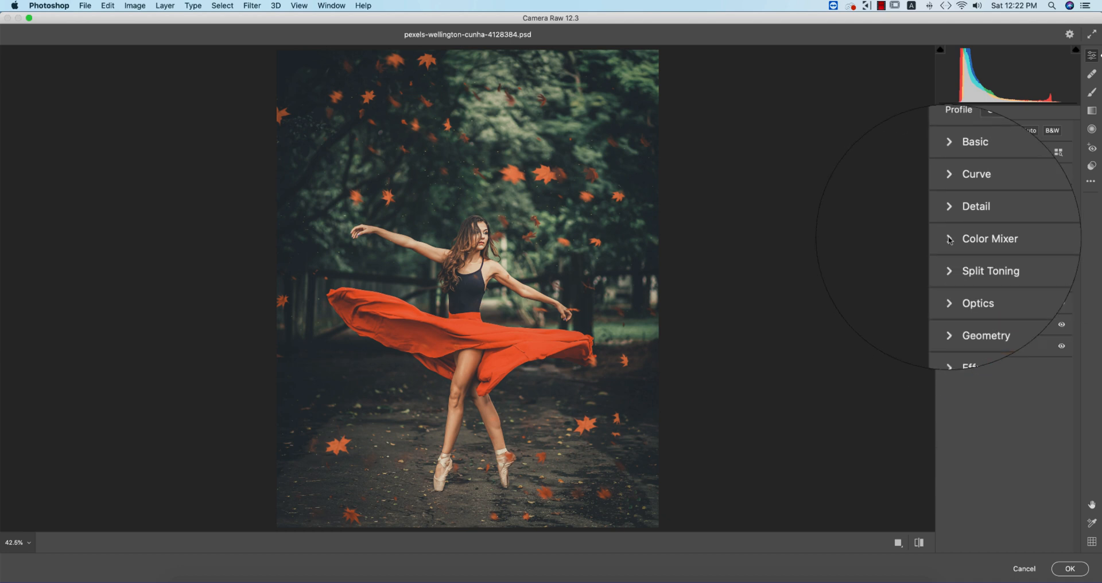
Step: Review the Split Toning values and apply the Camera Raw edits to Layer 1 with OK
left_click(992, 271)
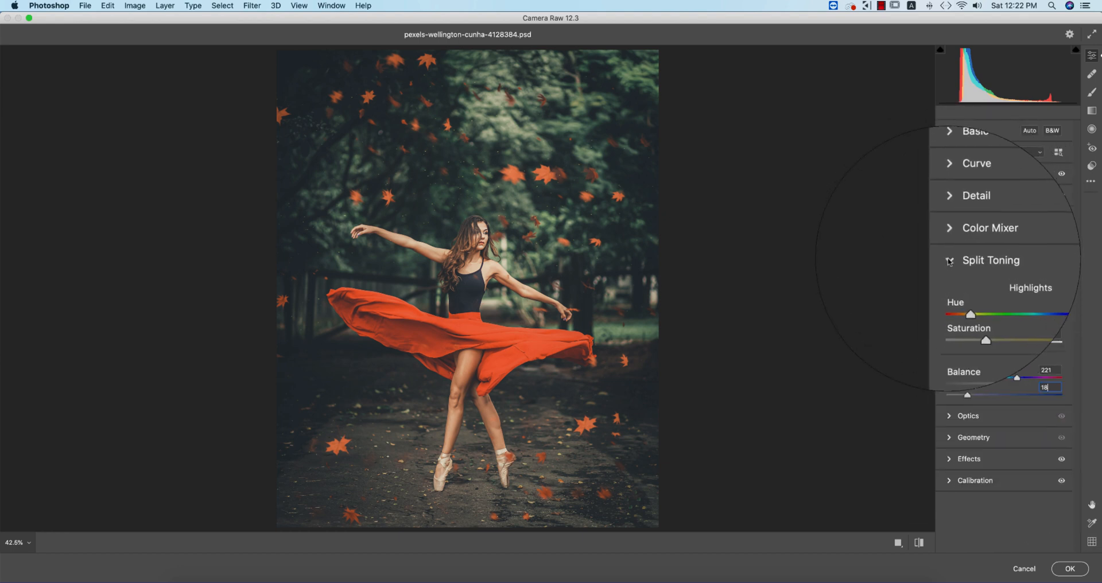
left_click(991, 259)
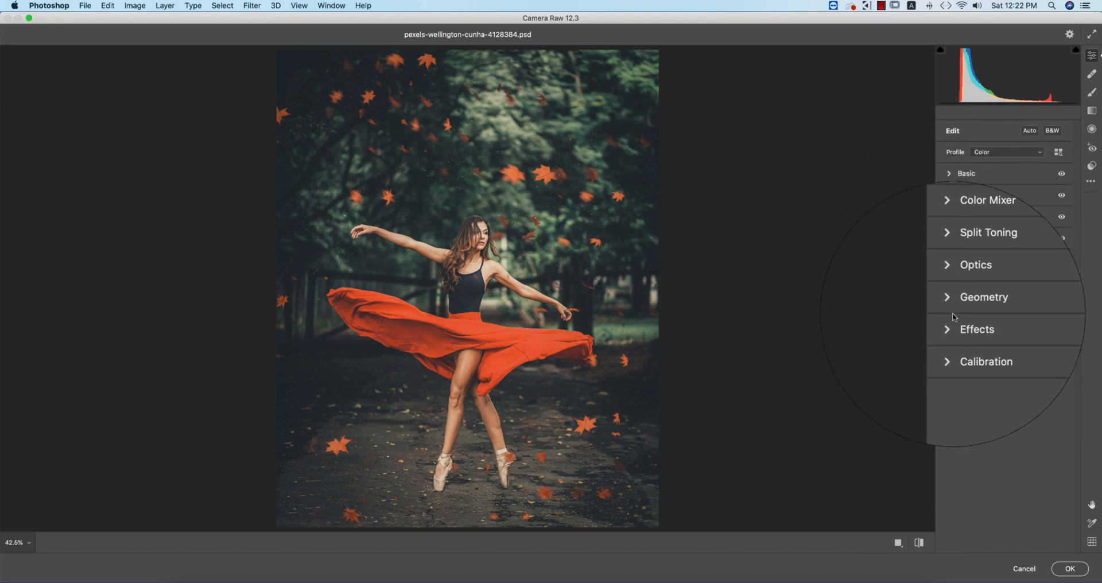
left_click(978, 330)
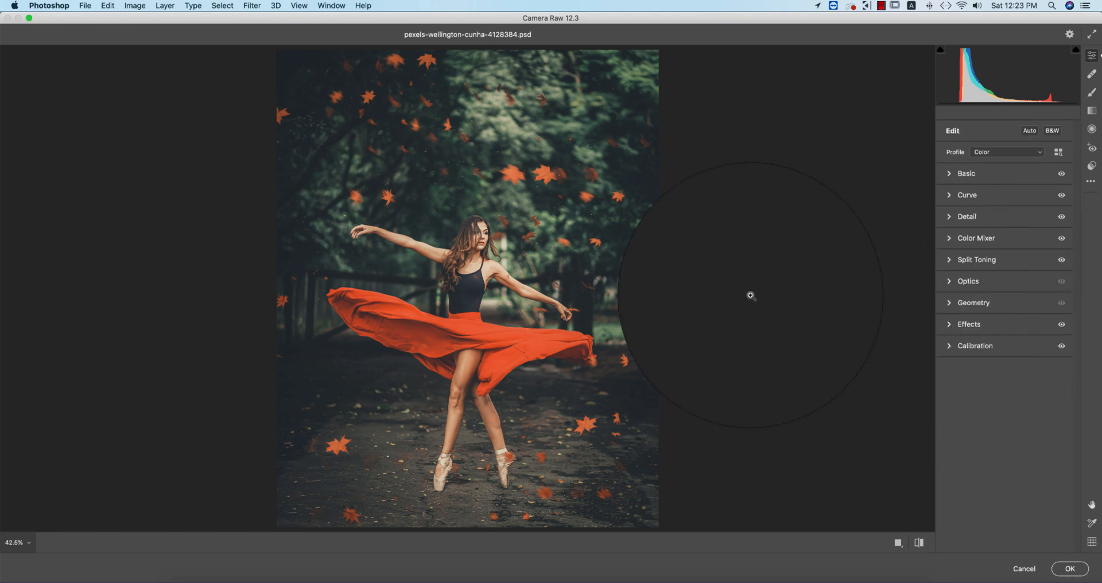
mouse_move(795, 359)
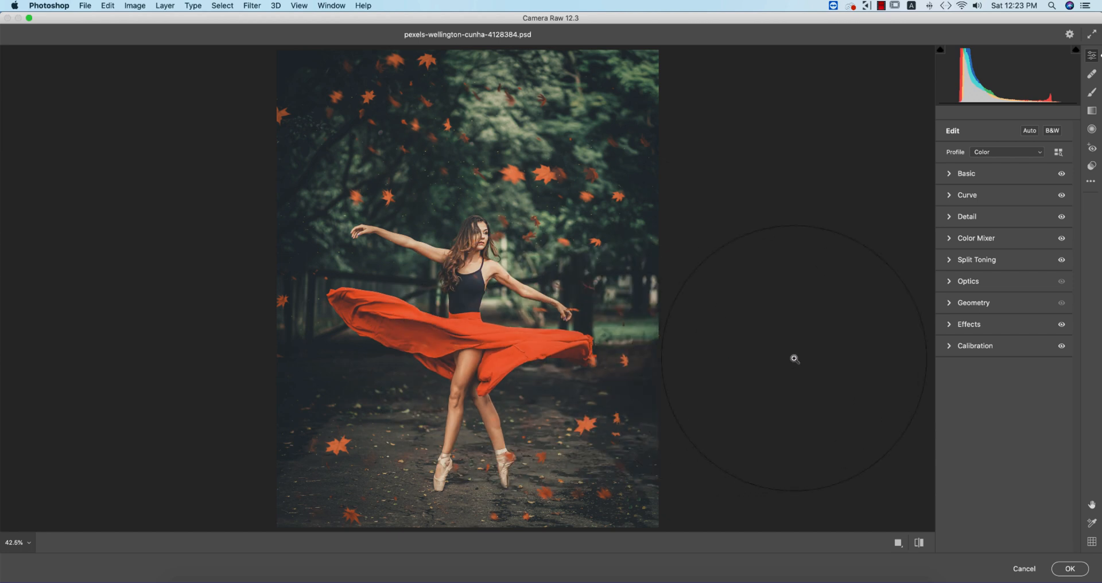
left_click(1073, 568)
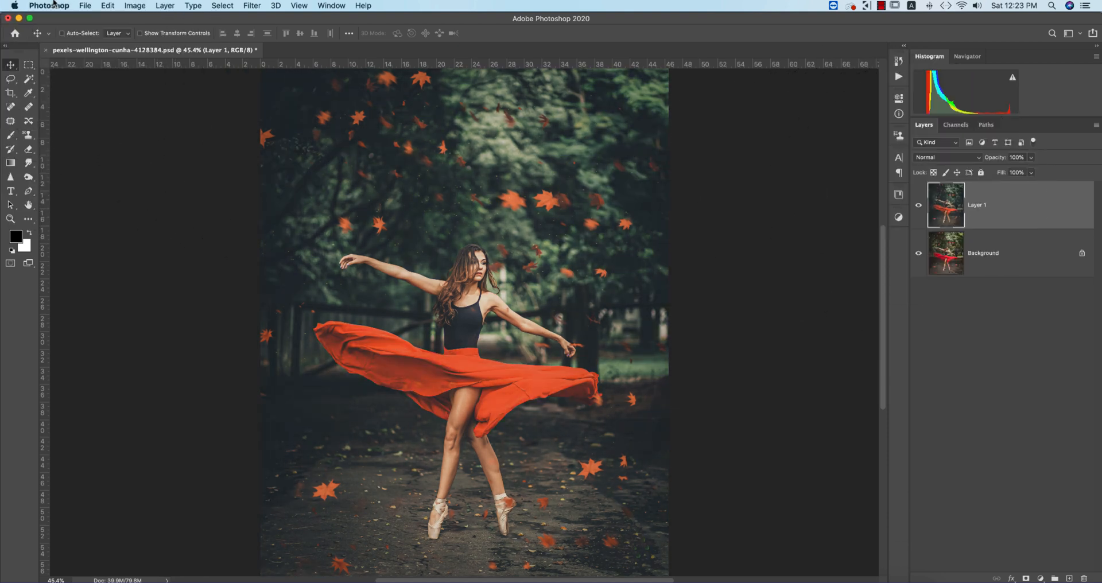
Step: Open the forest portrait photo, duplicate its layer and bring it into Camera Raw
left_click(85, 5)
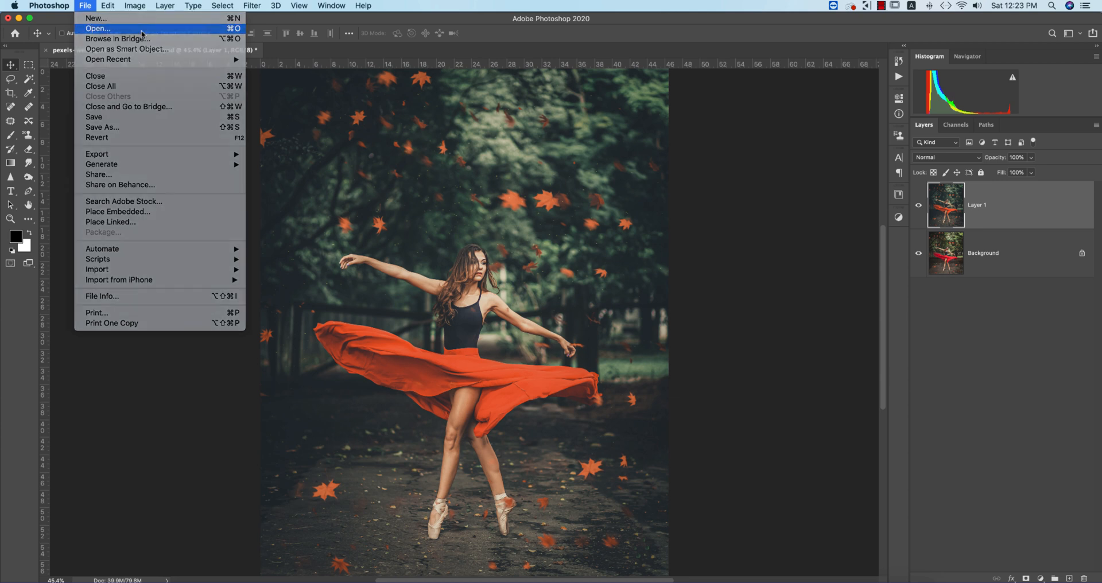
left_click(97, 29)
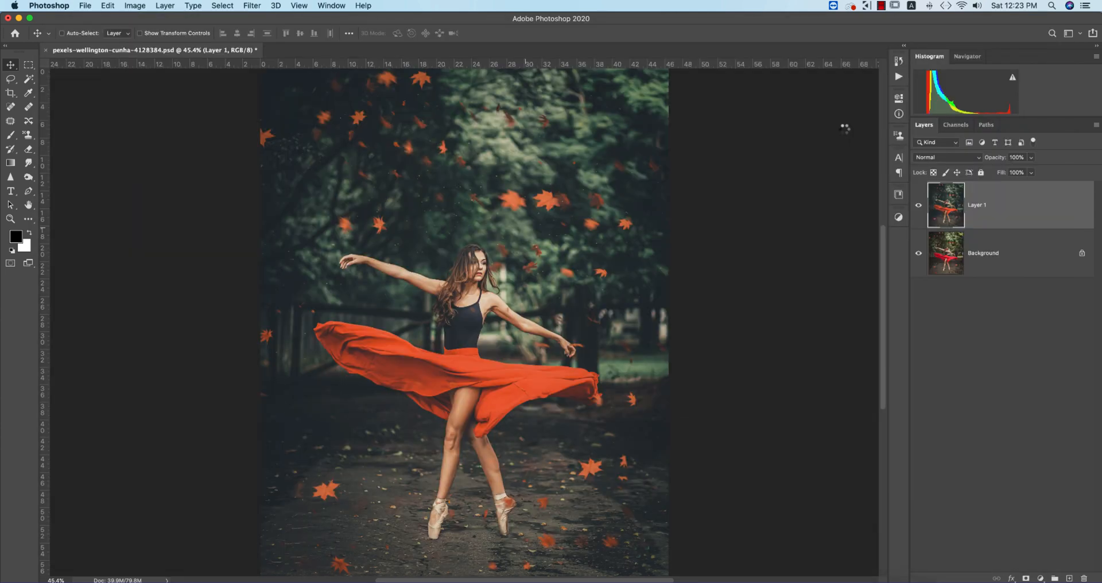
left_click(364, 50)
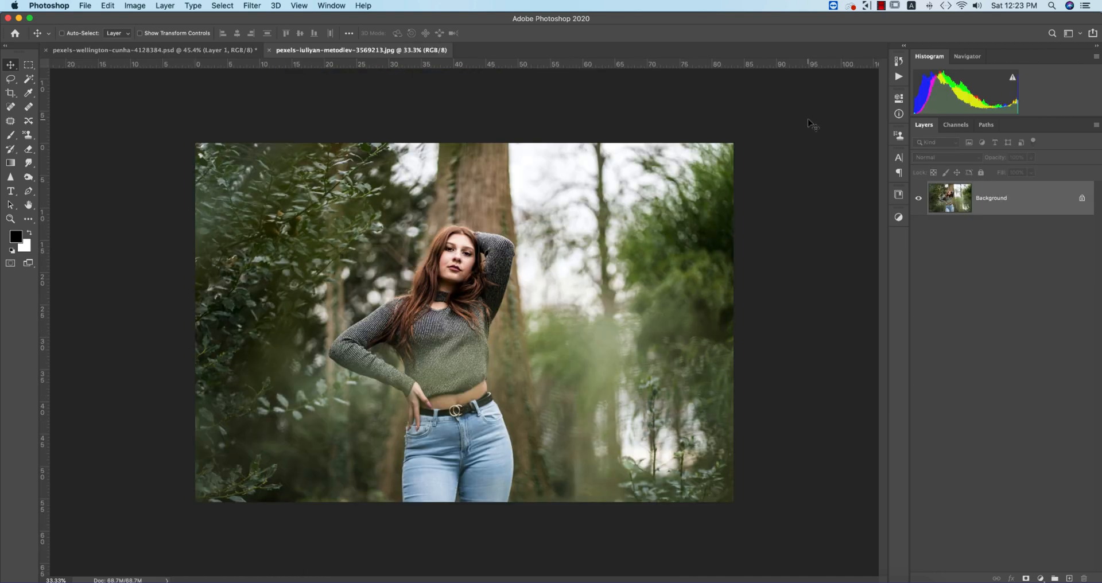
mouse_move(661, 186)
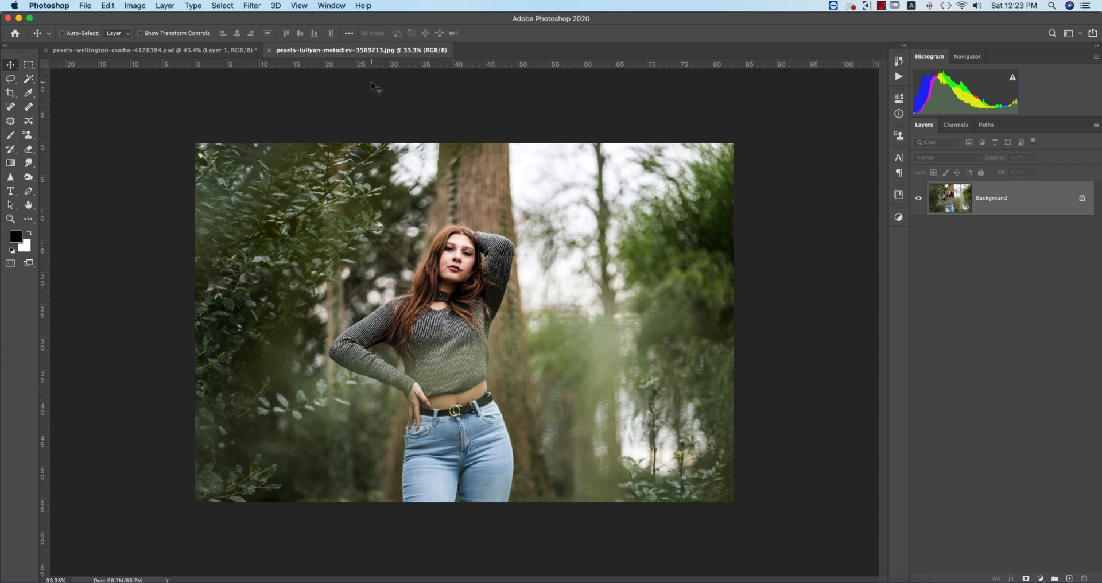
key("cmd+j")
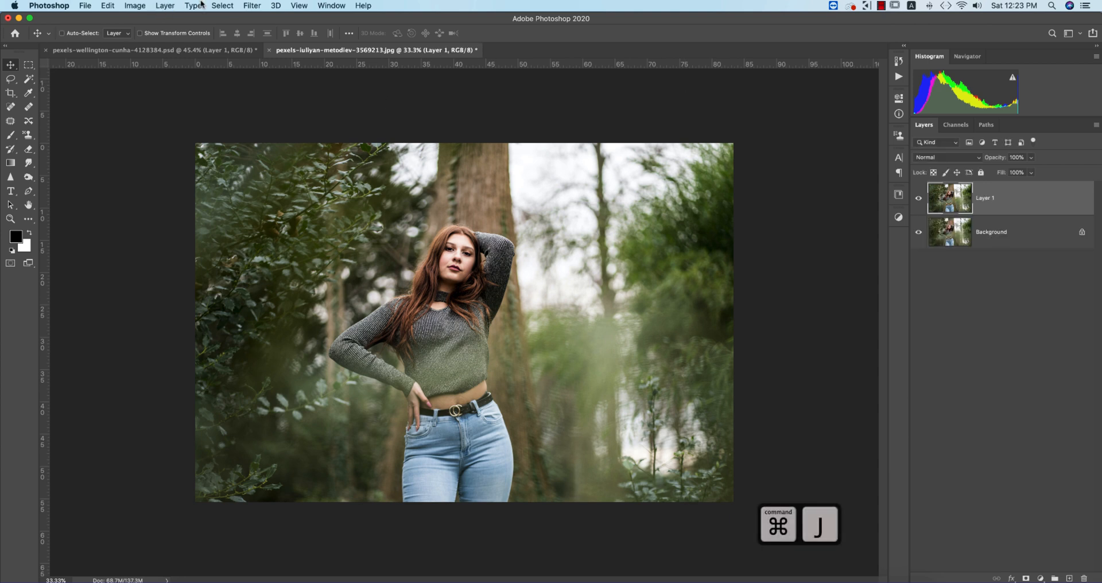
key("cmd+j")
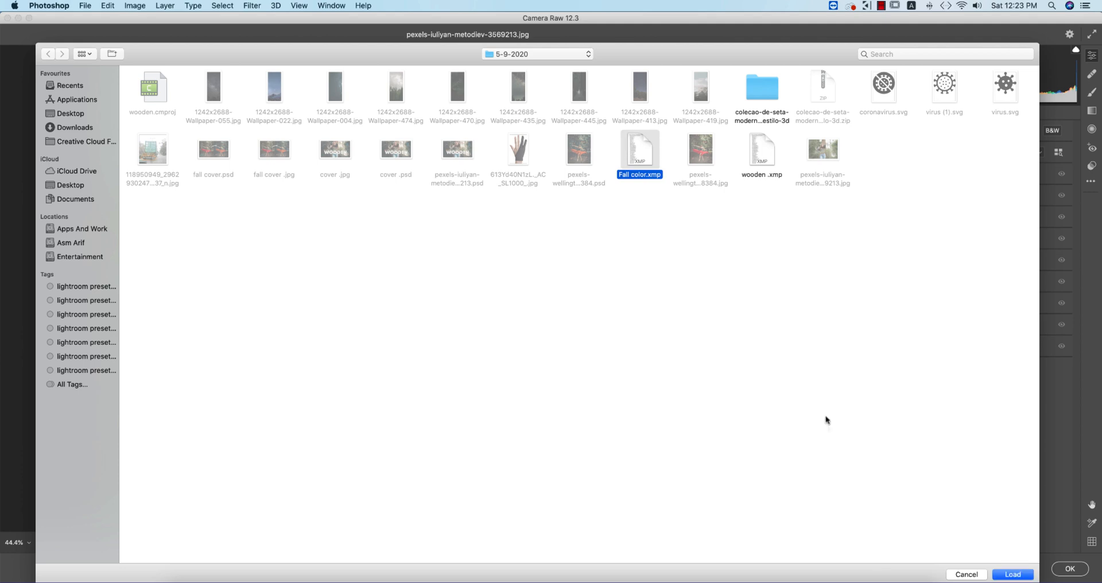
Step: Load the Fall color preset onto the portrait, close that document and switch to Chrome
left_click(1014, 576)
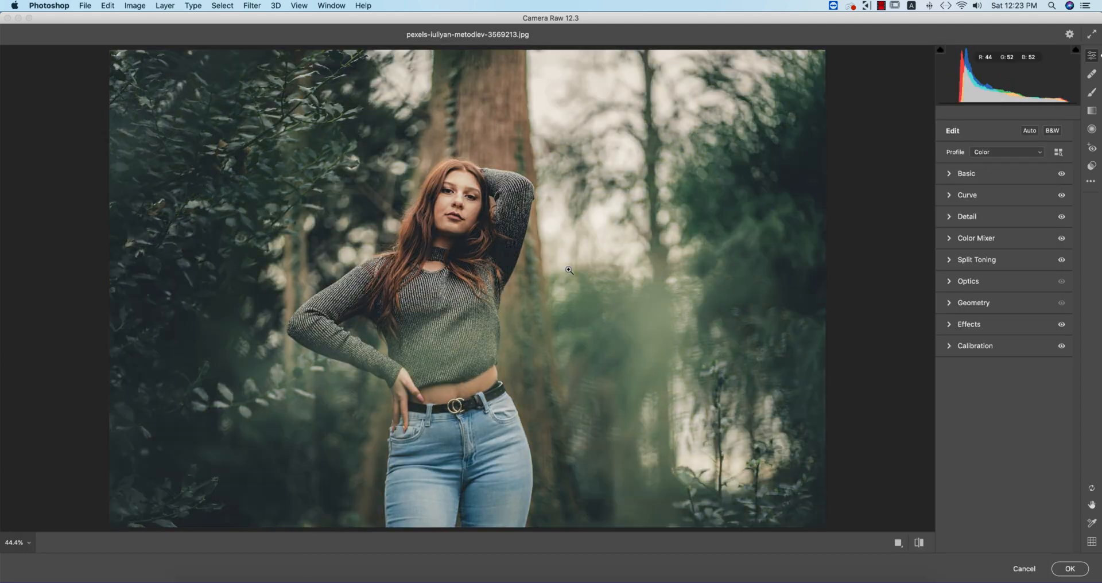
mouse_move(664, 302)
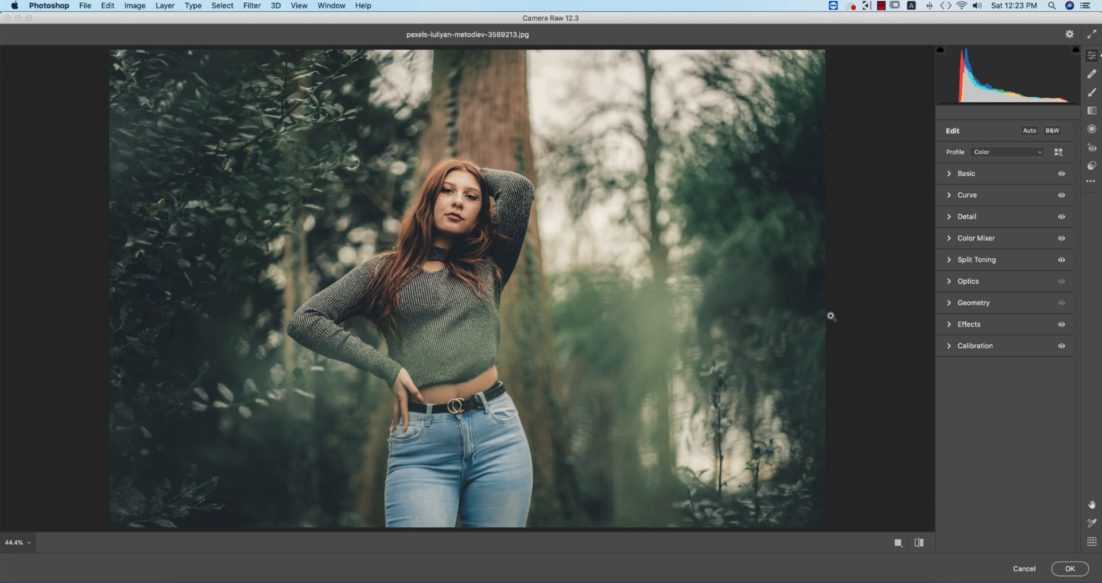
mouse_move(654, 332)
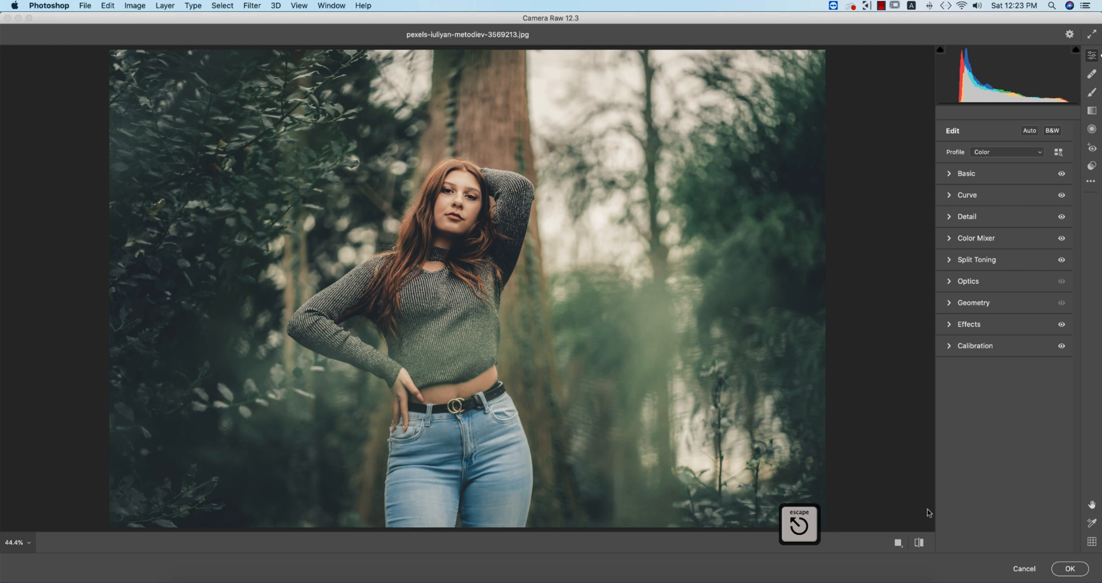
left_click(1073, 569)
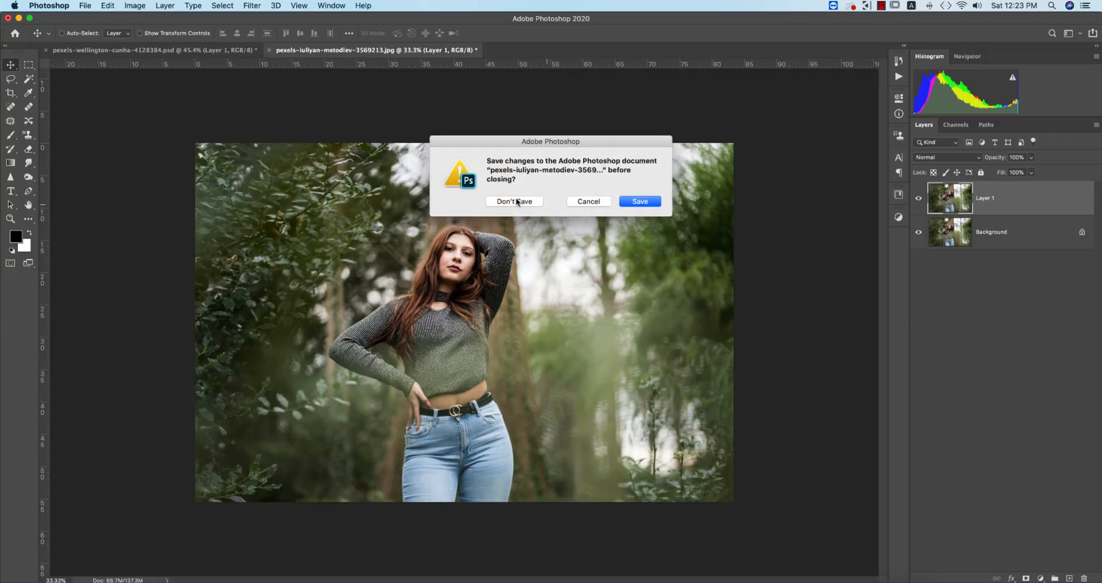
left_click(515, 201)
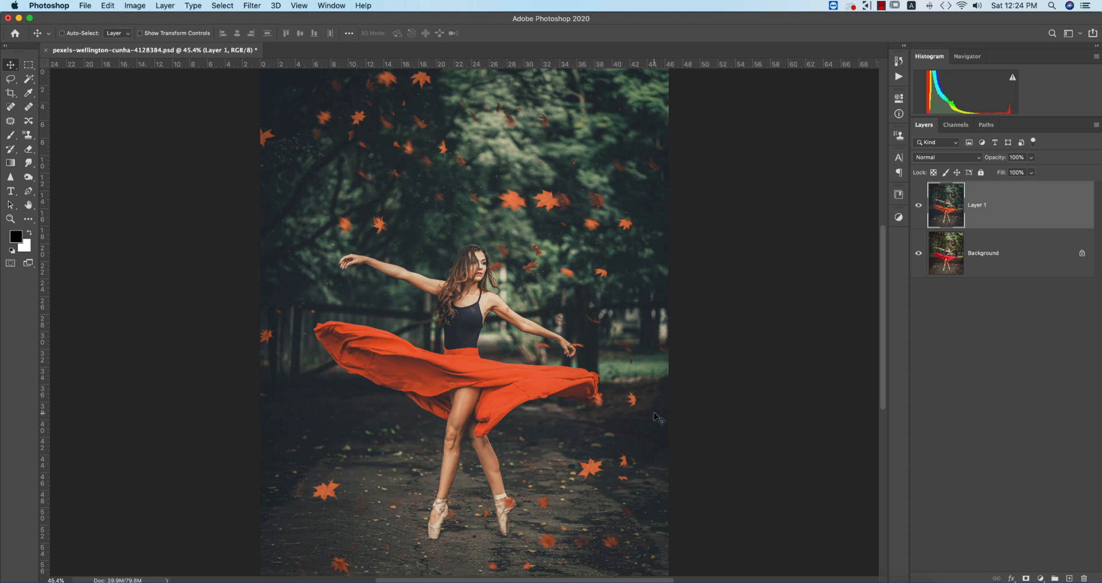
mouse_move(671, 396)
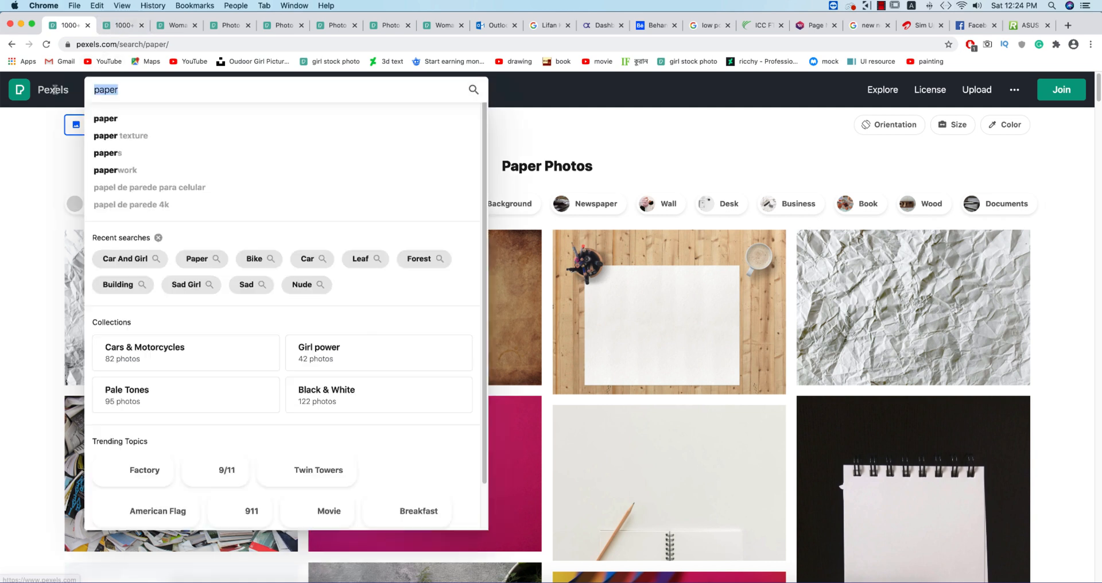
Step: Search Pexels for 'girl' and scroll through the photo results
type("girl")
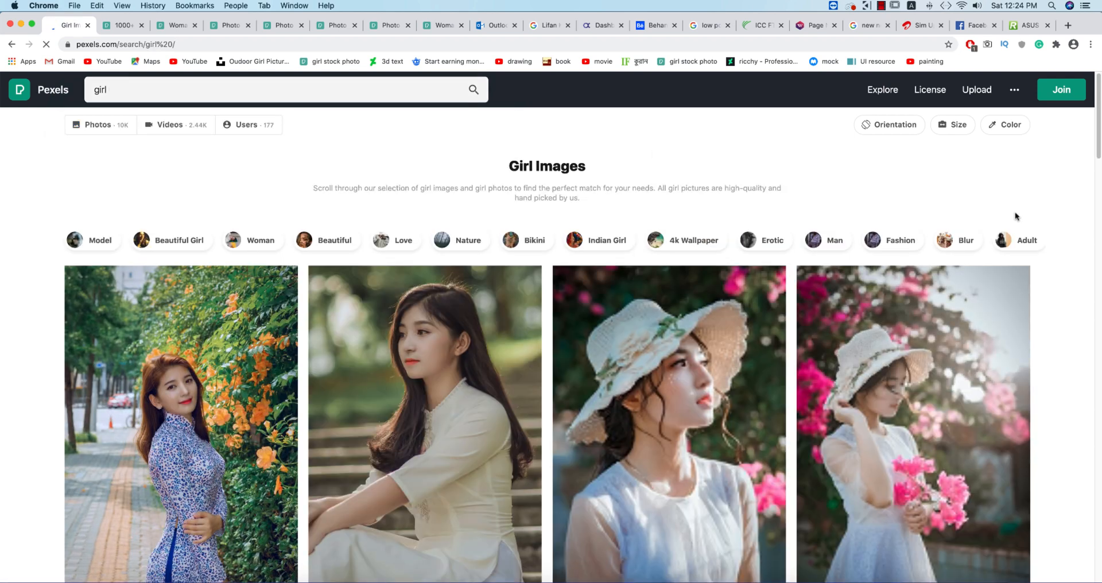
scroll("down", 3)
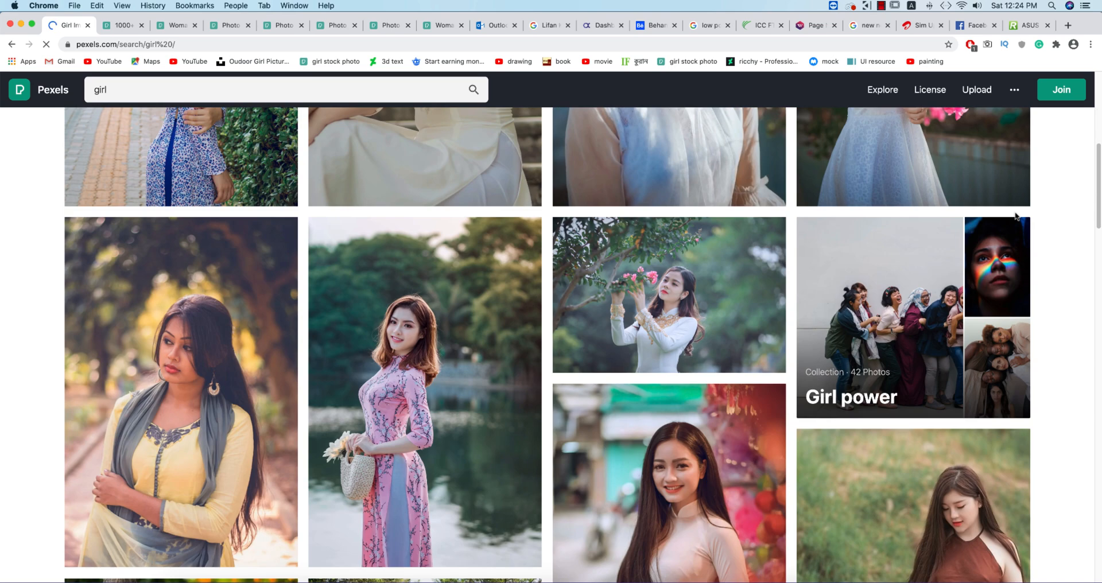
scroll("down", 3)
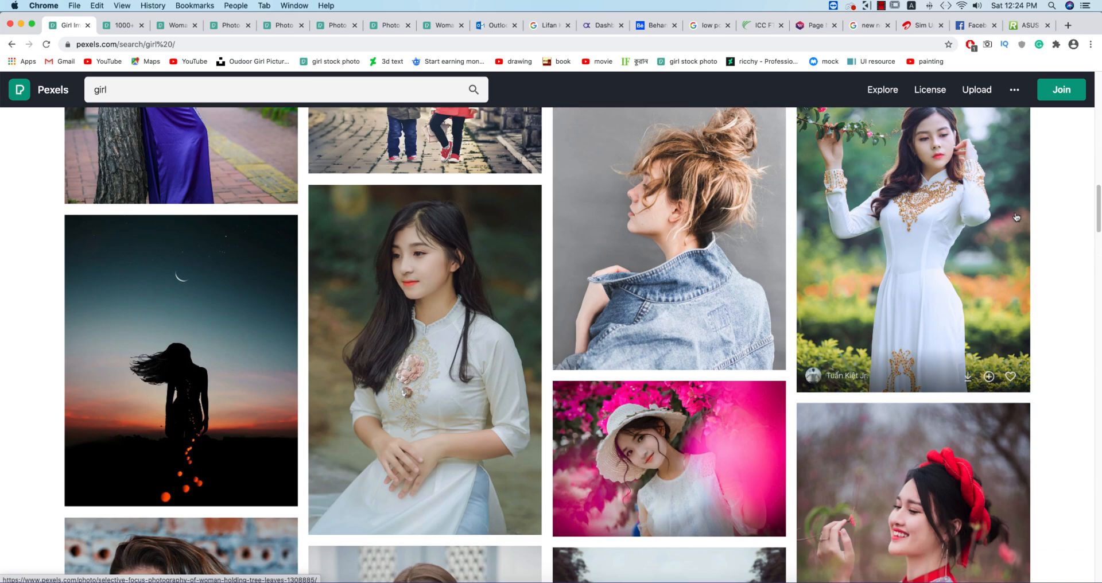
scroll("down", 3)
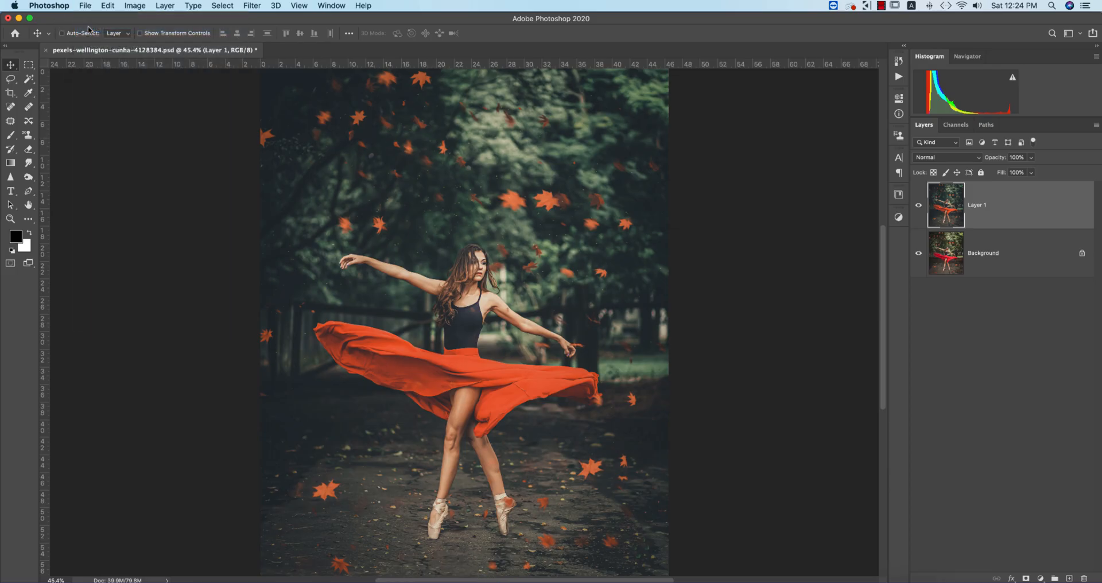
Step: Open the hat-girl photo, duplicate its Background layer and launch the Camera Raw filter on it
left_click(84, 4)
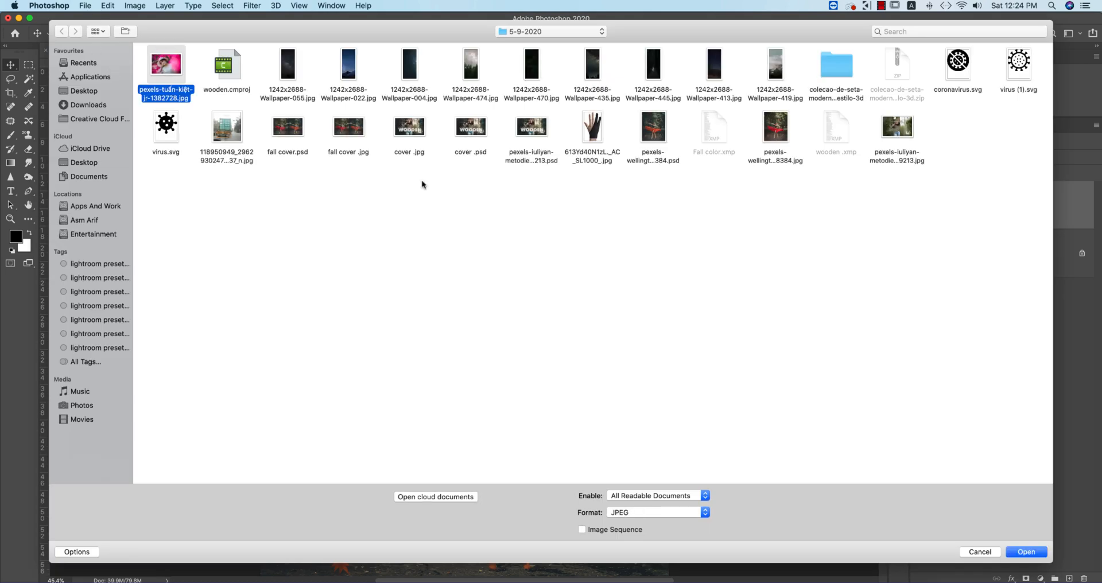
left_click(1028, 553)
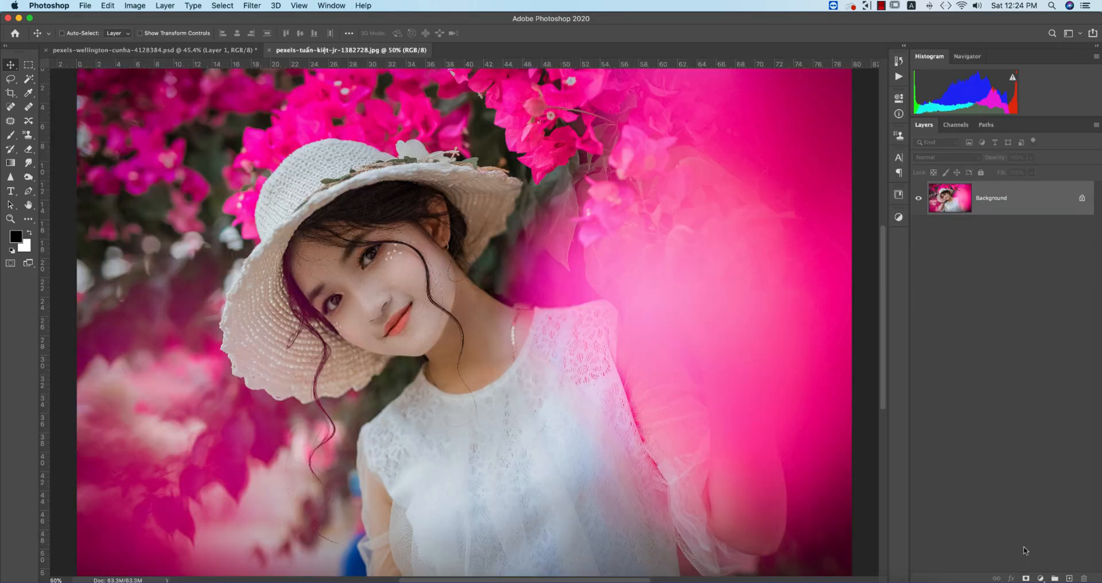
key("cmd+j")
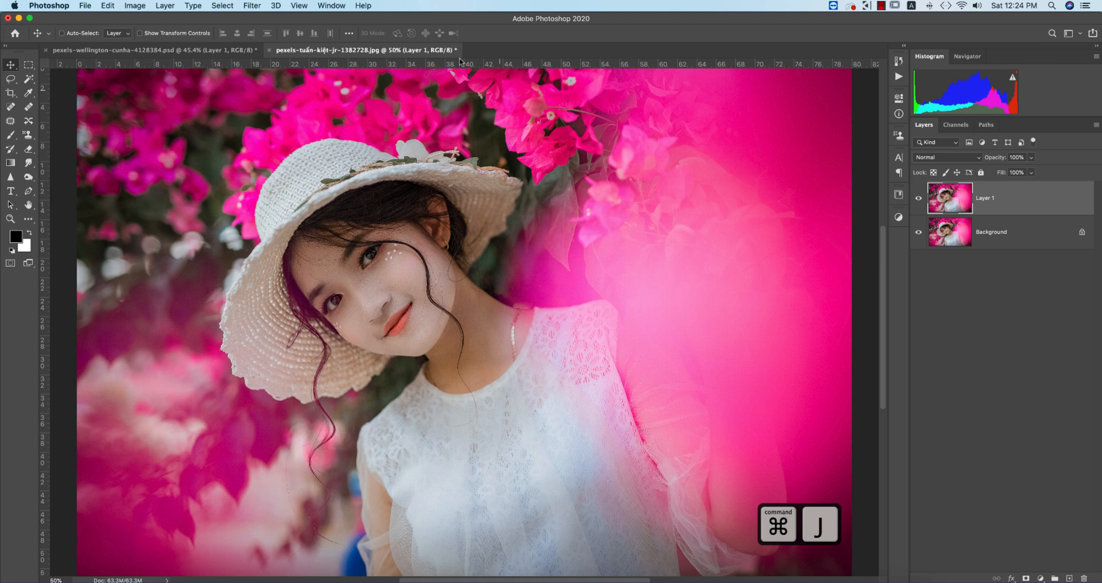
left_click(248, 5)
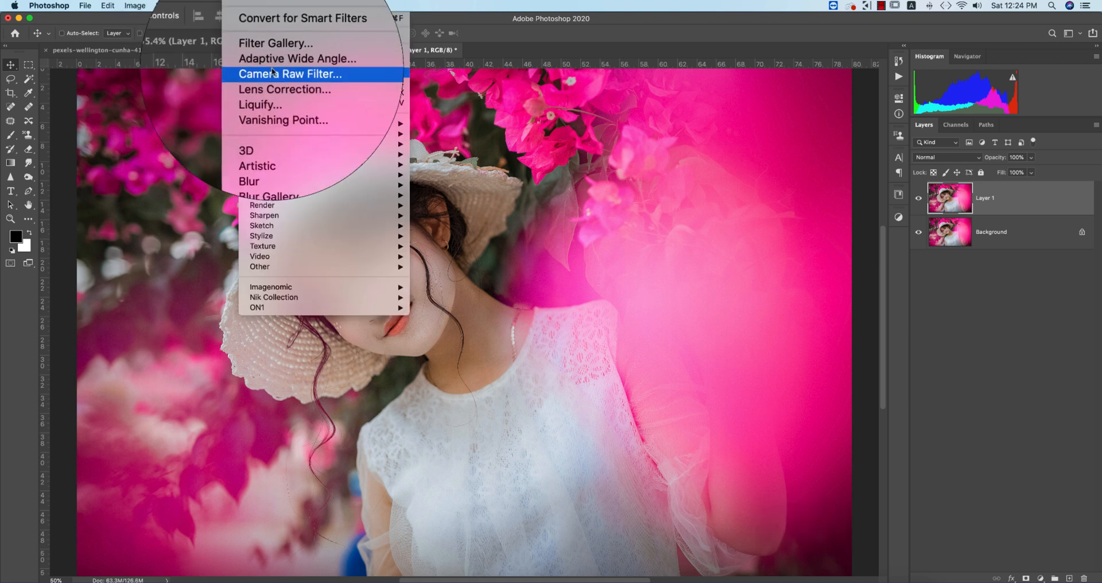
left_click(289, 73)
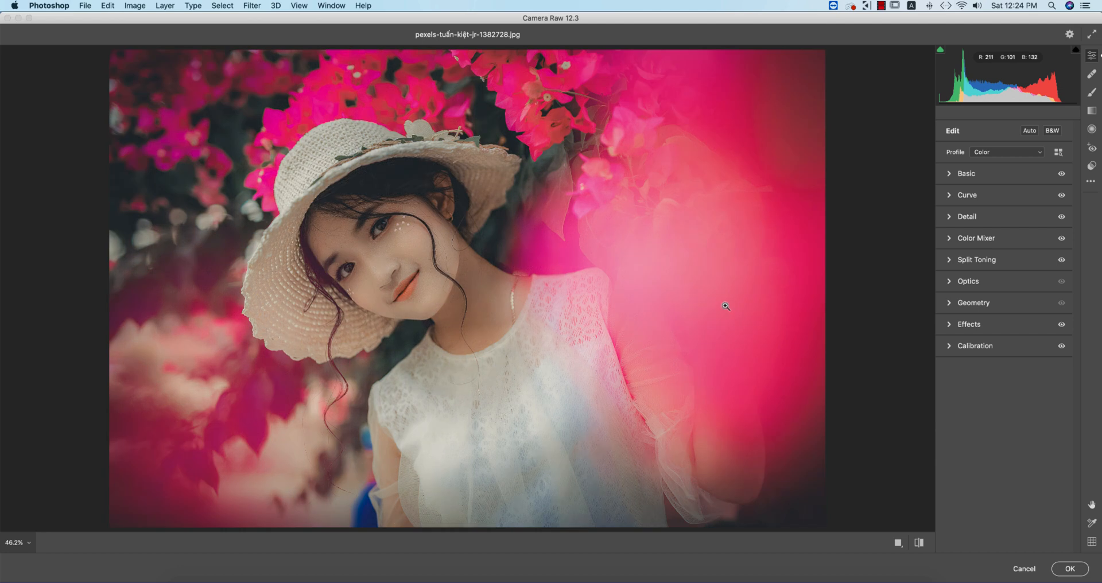
Step: In the Basic settings, lower Blacks to -50
left_click(966, 174)
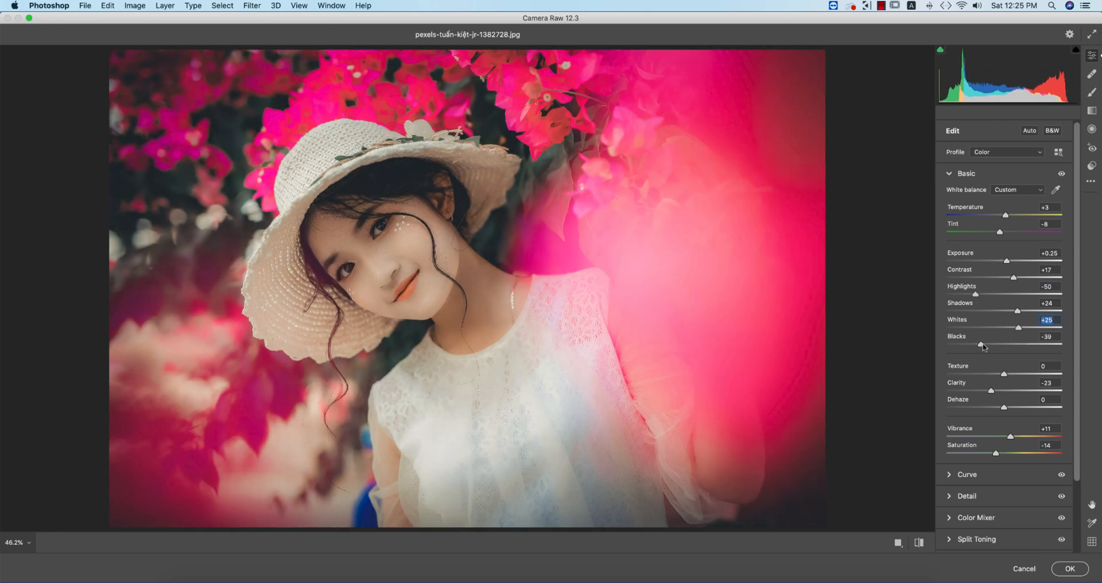
left_click_drag(1004, 345, 970, 346)
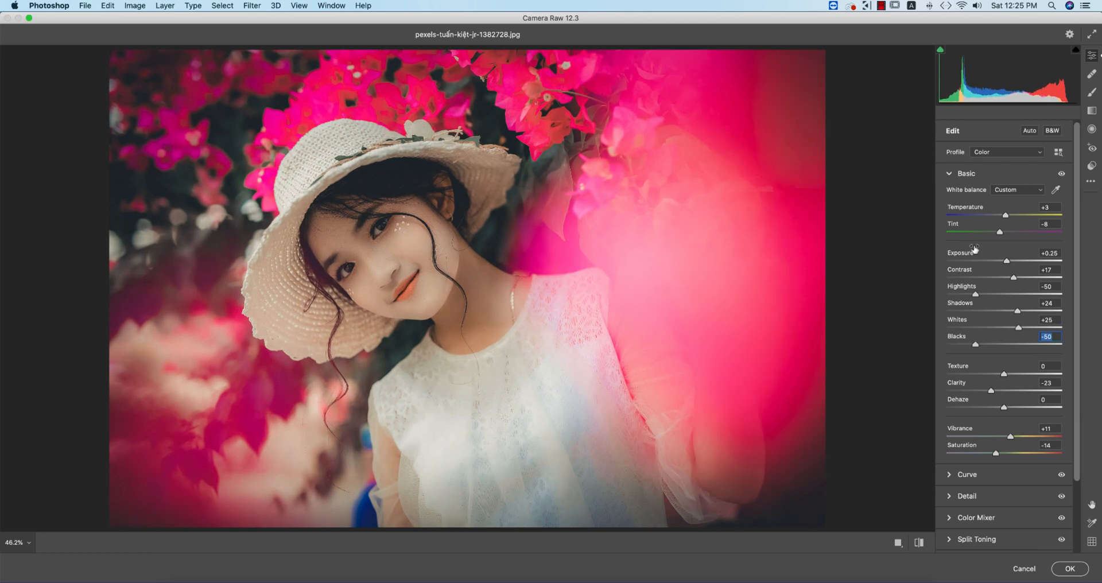
left_click(960, 173)
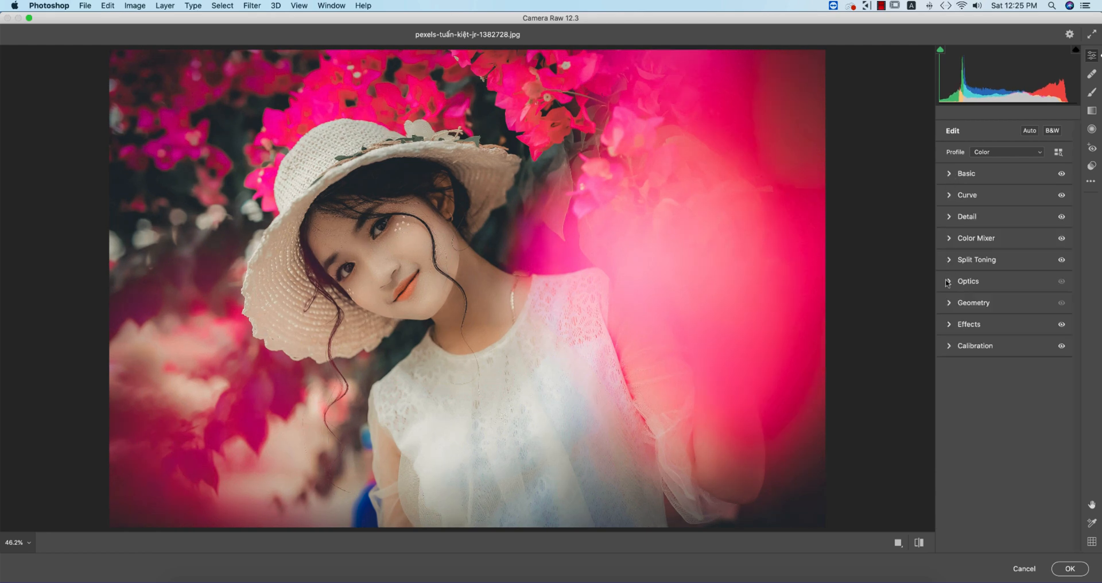
Step: In HSL, raise luminance for Oranges and Reds and boost Orange saturation
left_click(950, 238)
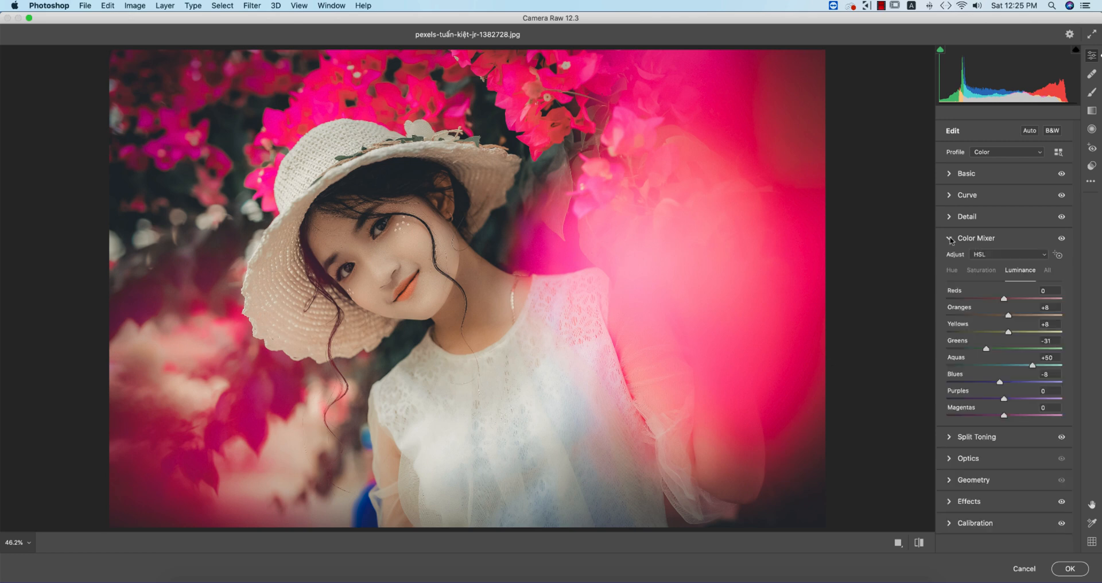
left_click(981, 270)
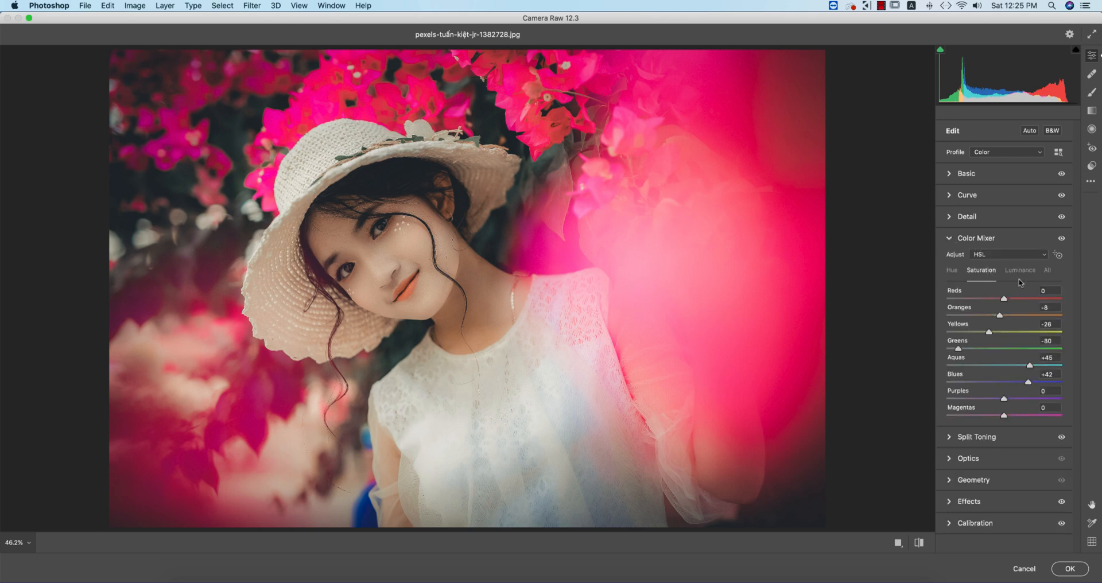
left_click(1019, 270)
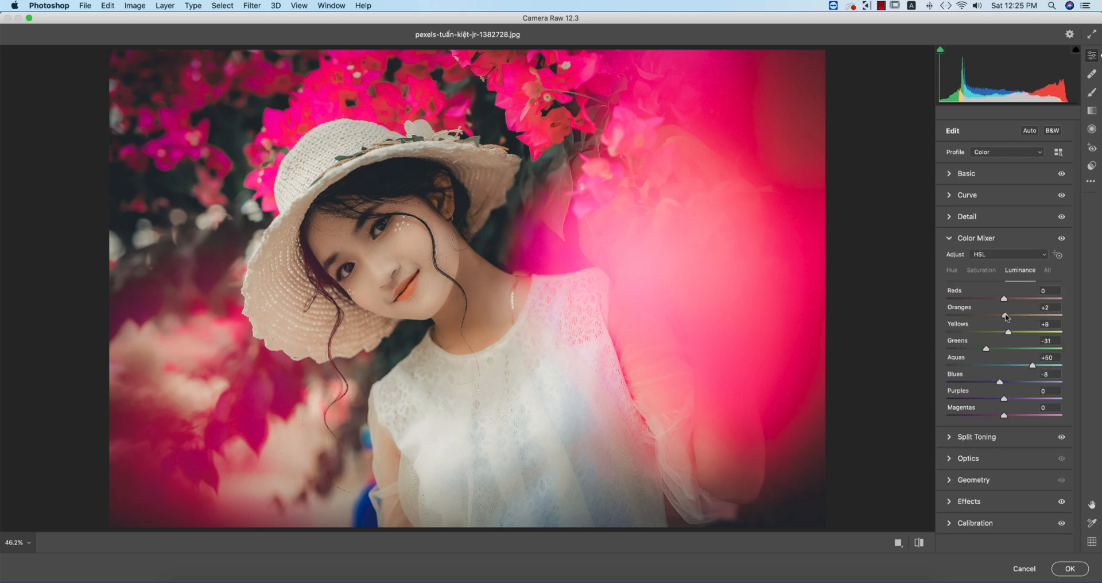
left_click_drag(1004, 316, 1027, 316)
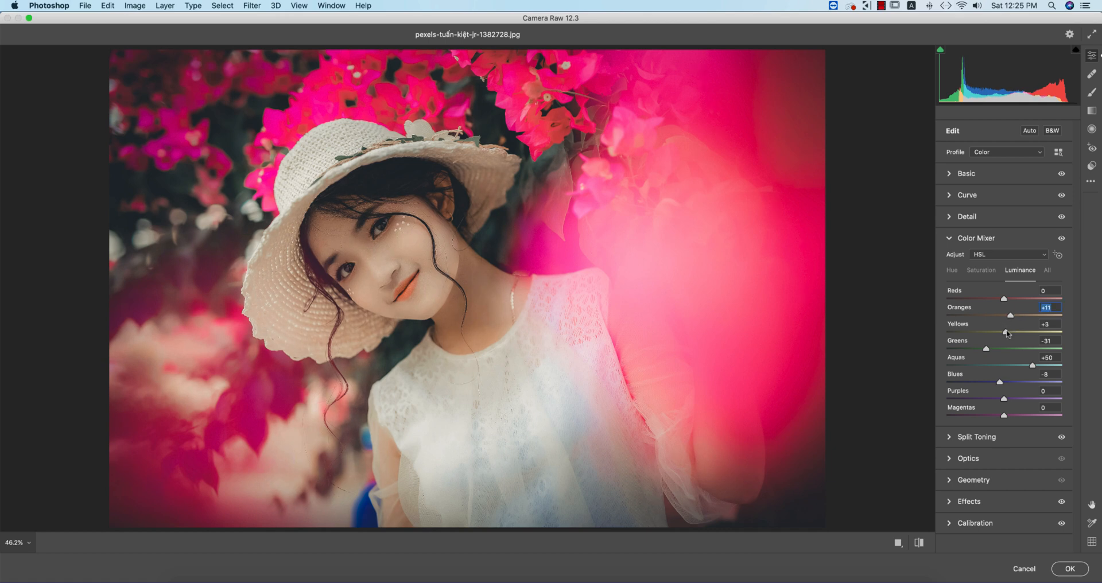
left_click_drag(1032, 298, 1010, 298)
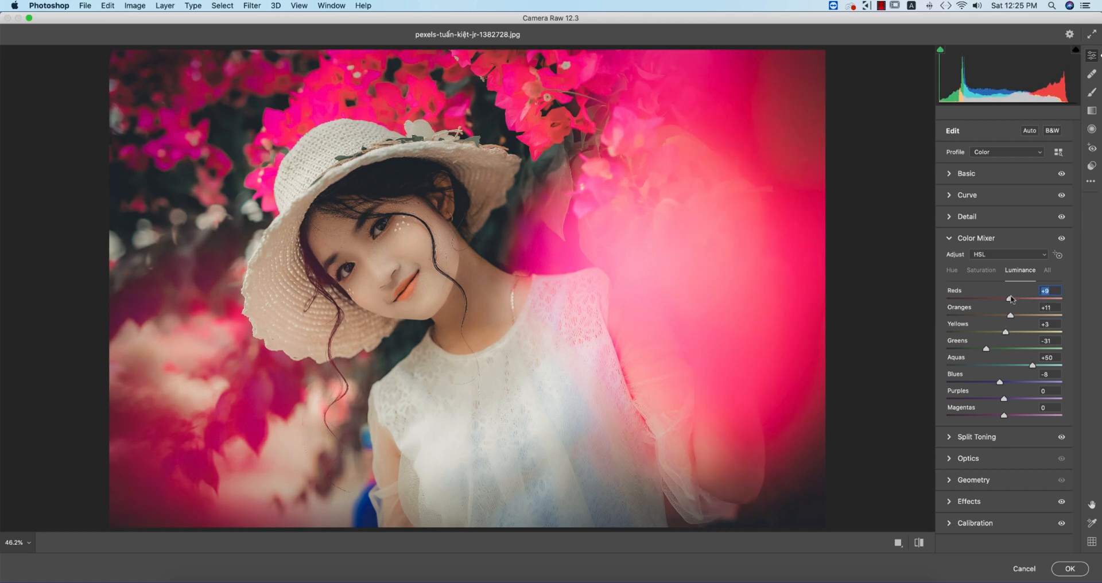
left_click(980, 270)
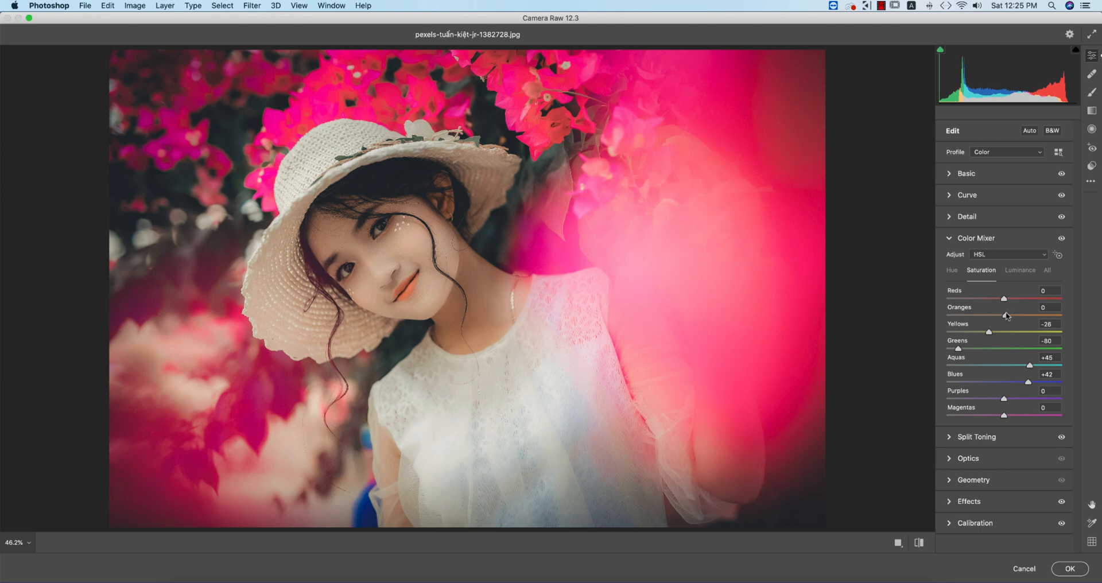
left_click_drag(1004, 317, 1020, 317)
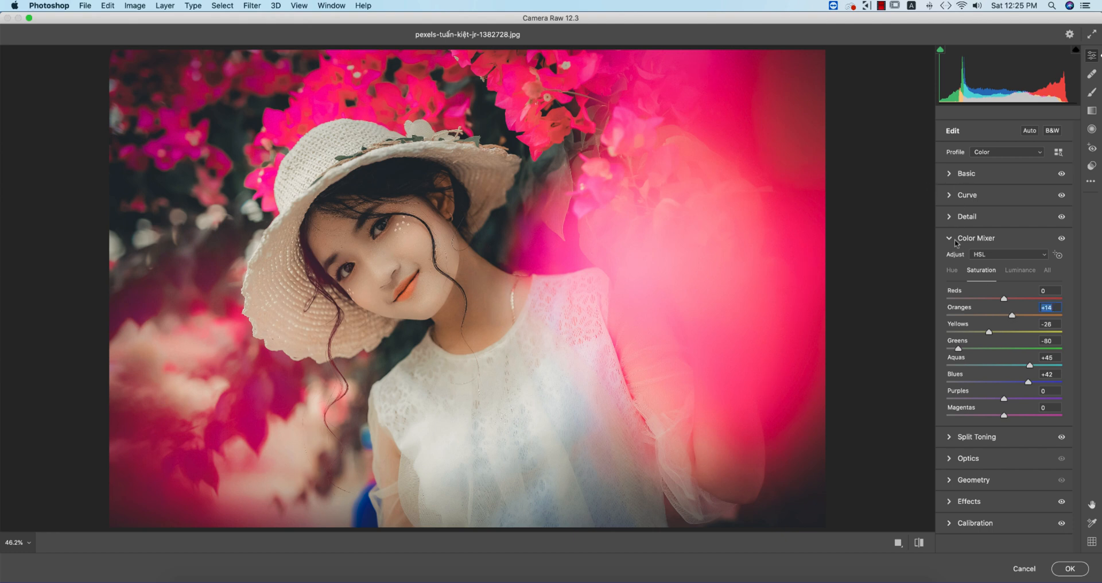
left_click(965, 174)
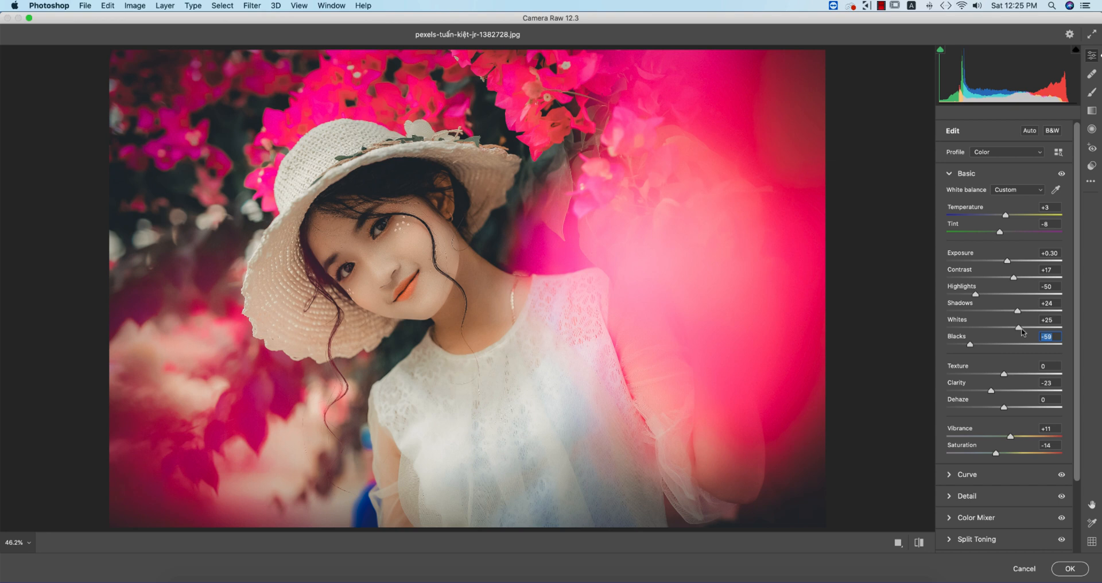
Step: Brighten the Whites slightly and apply the Camera Raw adjustments with OK
left_click_drag(1036, 329, 1040, 328)
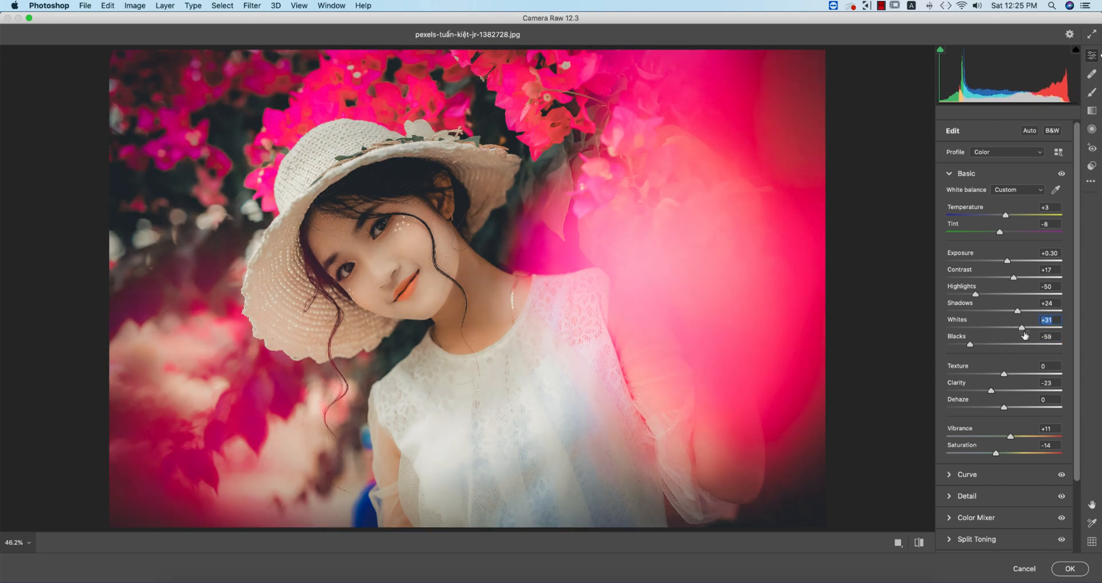
left_click(1070, 569)
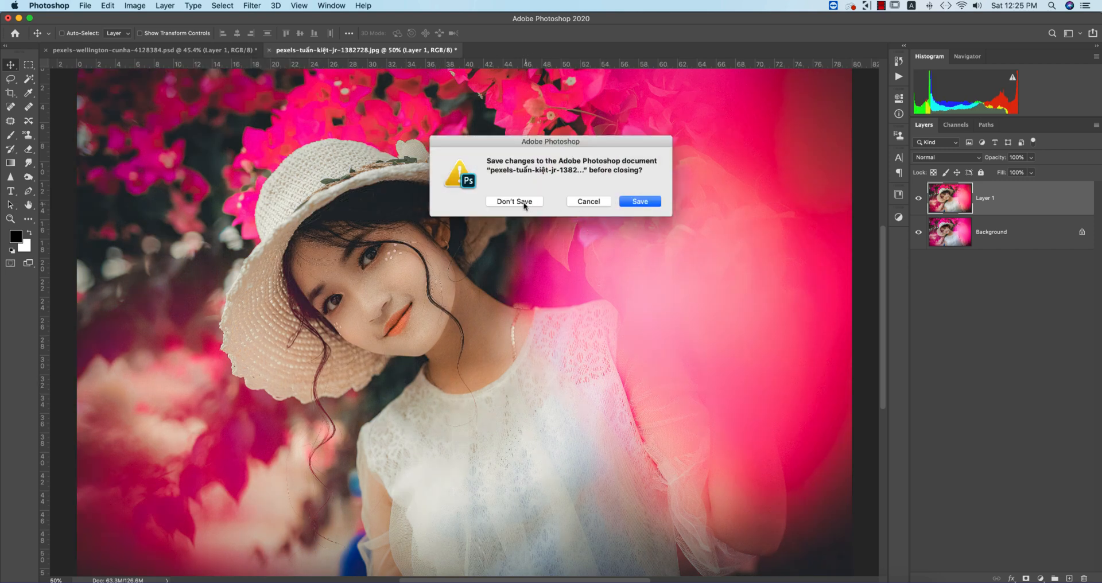
Step: Dismiss the save prompt with Don't Save, leaving only the graded dancer document open
left_click(515, 201)
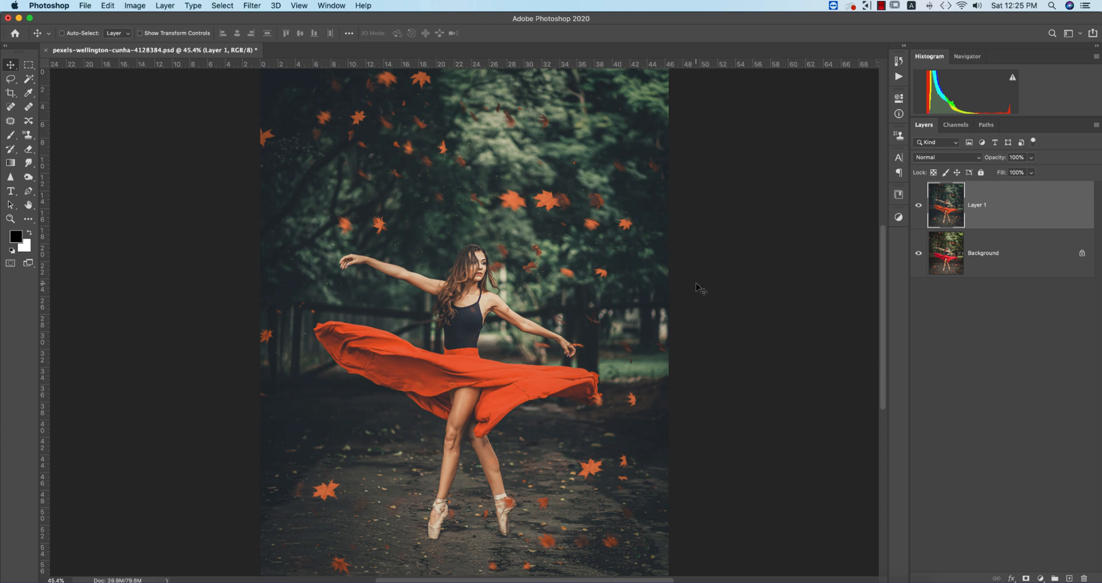
mouse_move(738, 312)
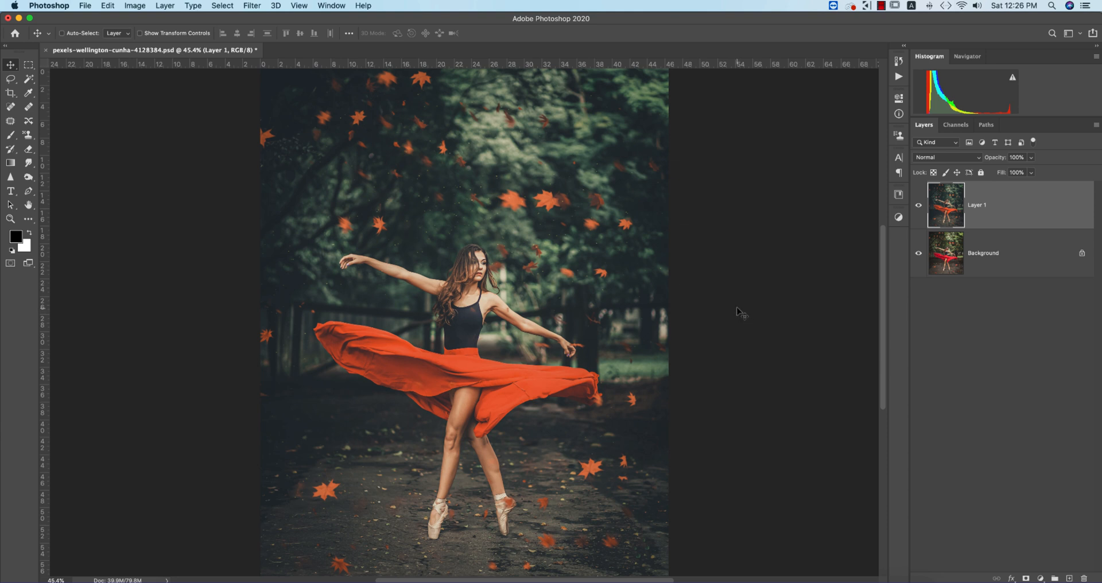